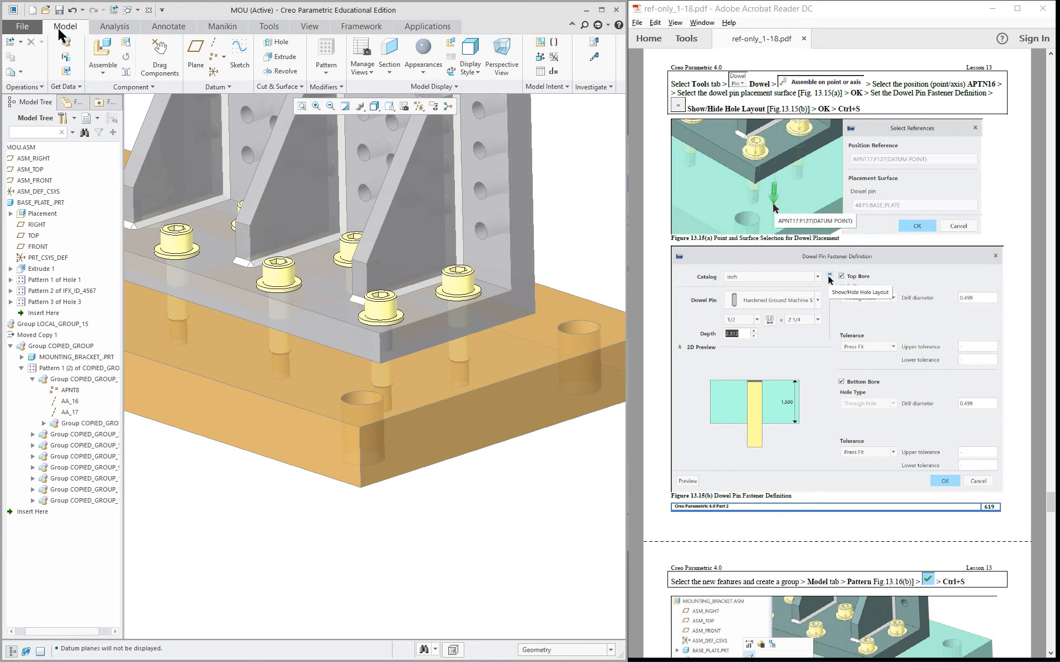
mouse_move(22, 155)
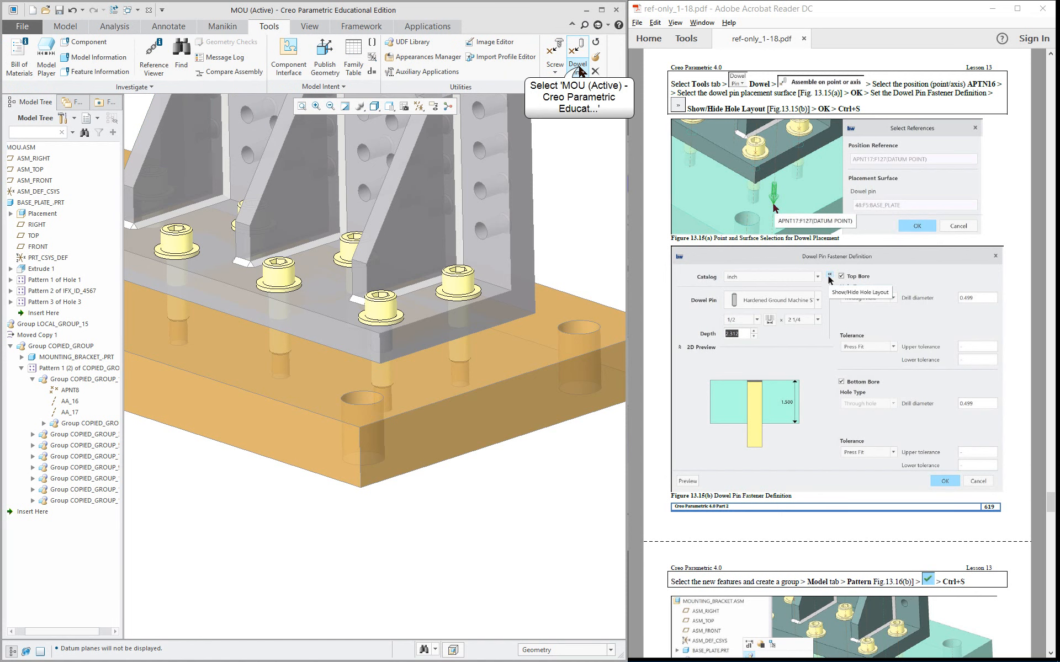
- Start the Dowel Pin tool from the Intelligent Fastener group on the Tools tab
left_click(575, 71)
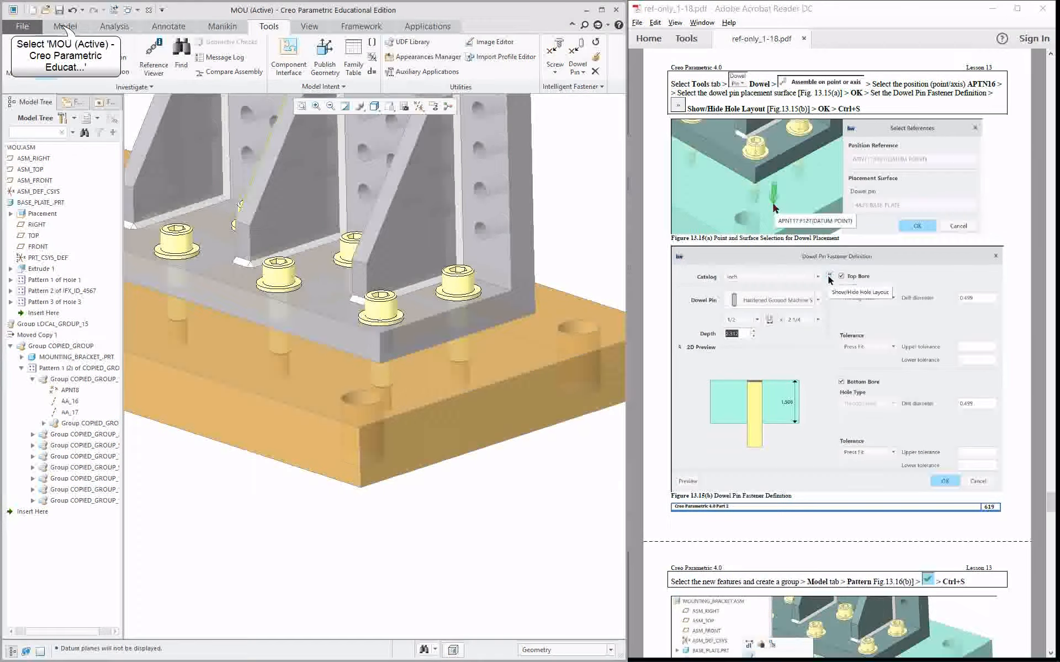
- Place datum point APNT16 on the base plate top surface, offset 1.500 and 3.000 from the side faces
left_click(66, 26)
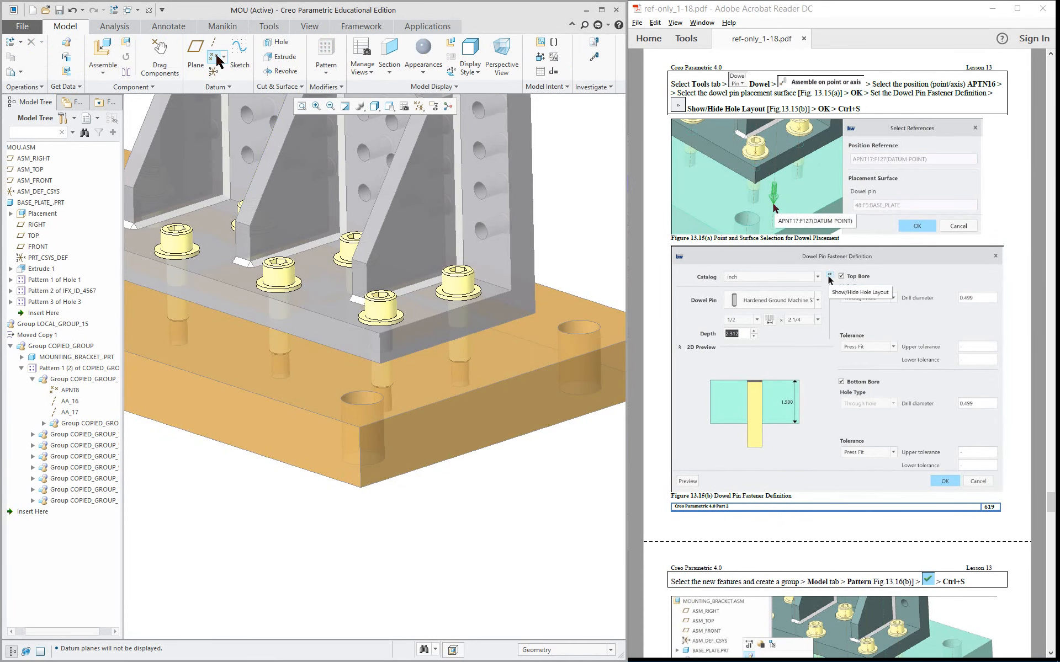
mouse_move(215, 56)
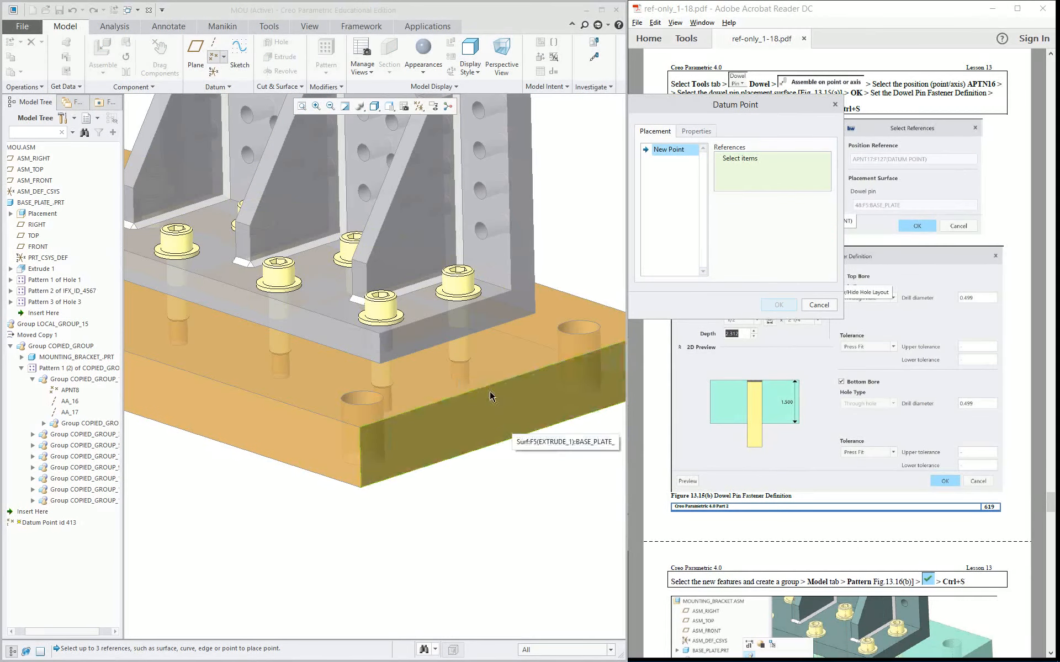
mouse_move(447, 376)
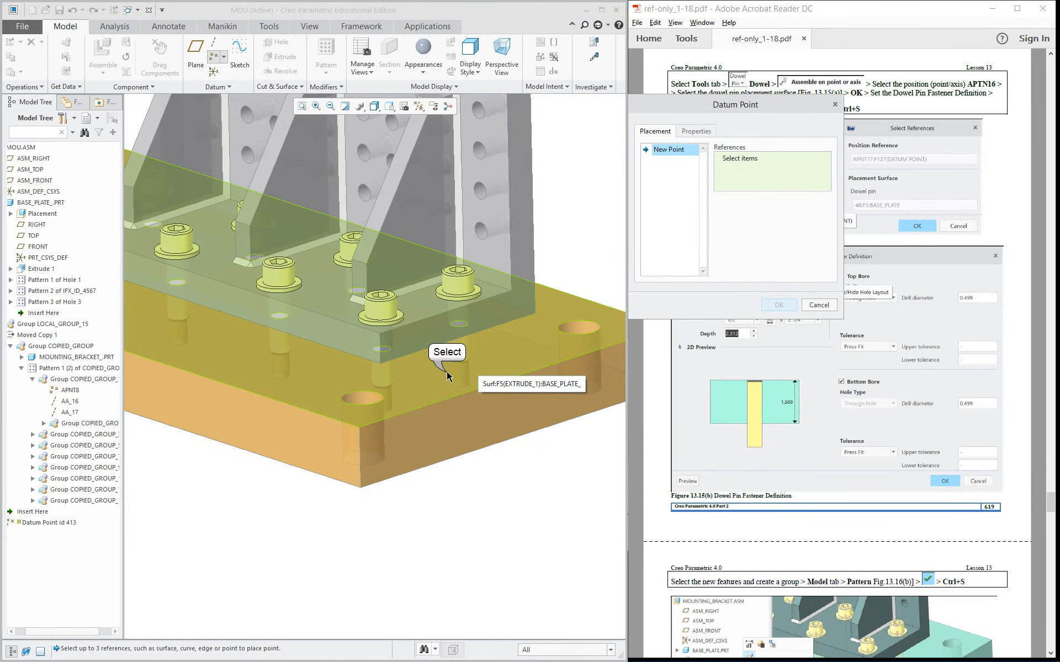
left_click(448, 375)
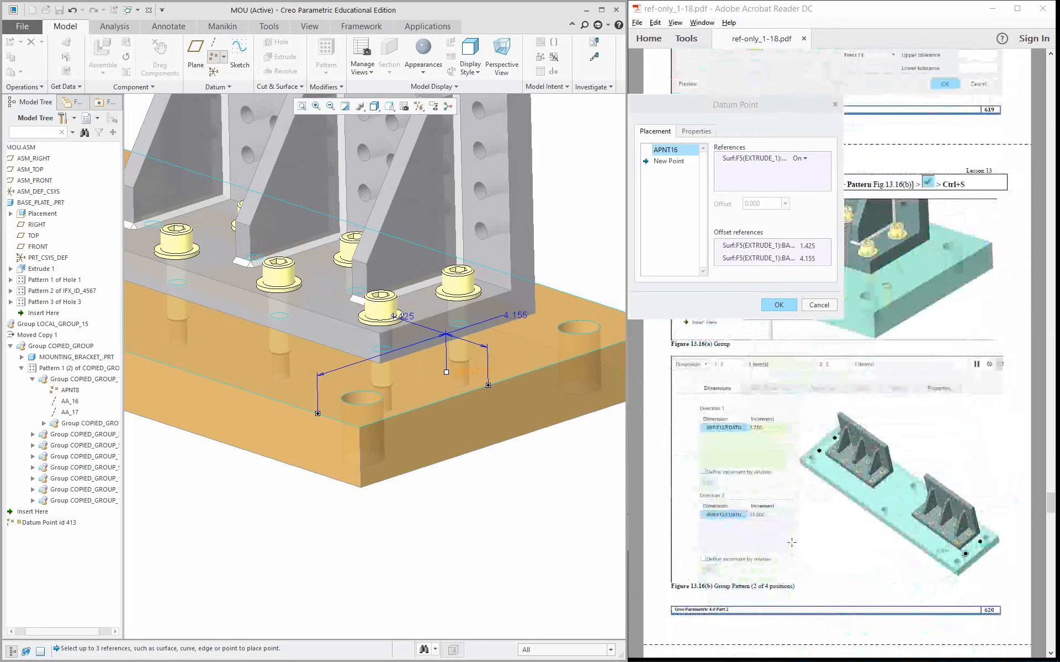
scroll("down", 3)
type("3.000")
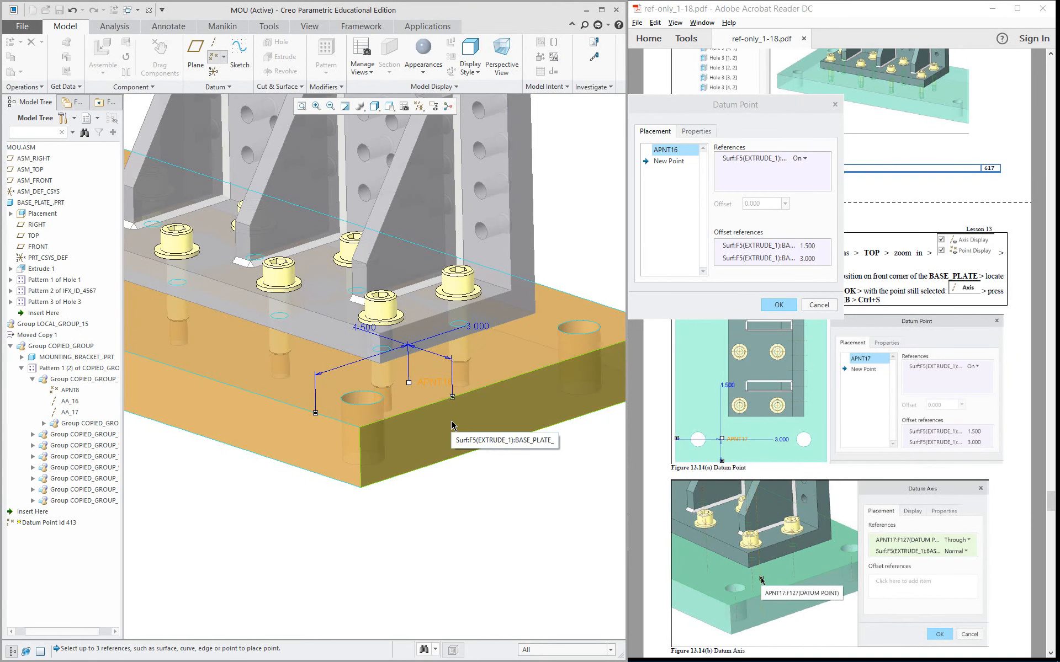
- Switch the model to the saved Top view orientation
left_click(375, 106)
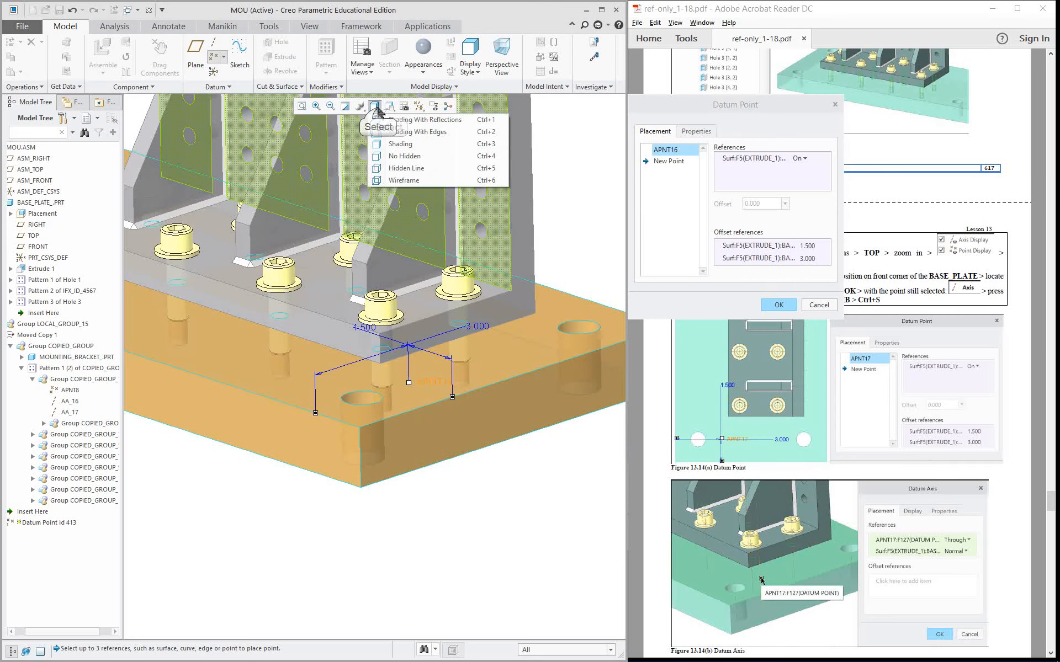
left_click(388, 106)
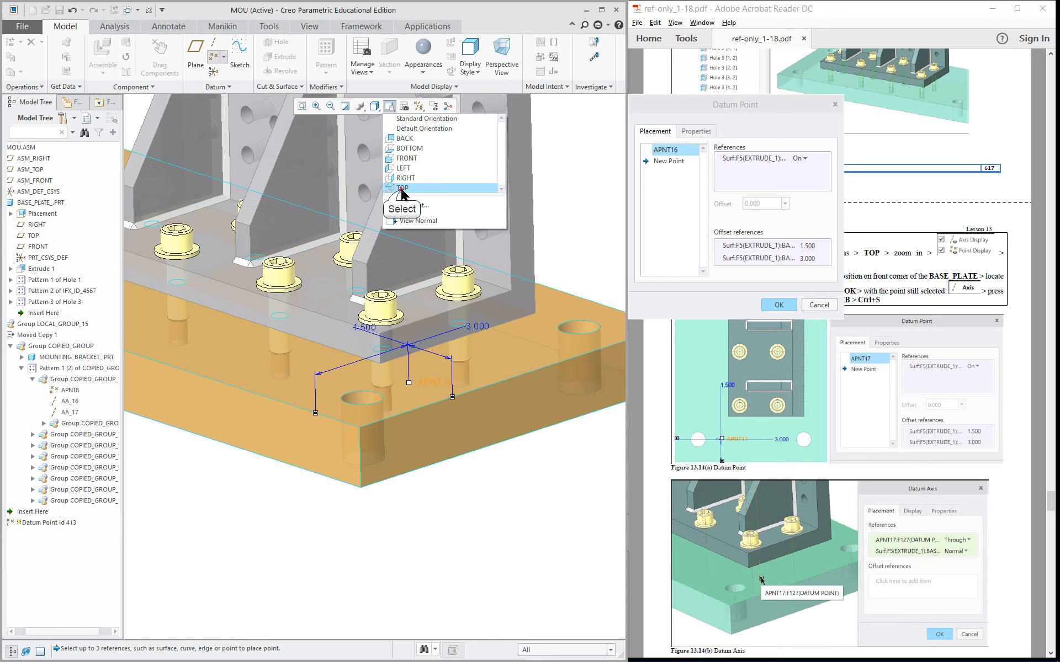
left_click(403, 188)
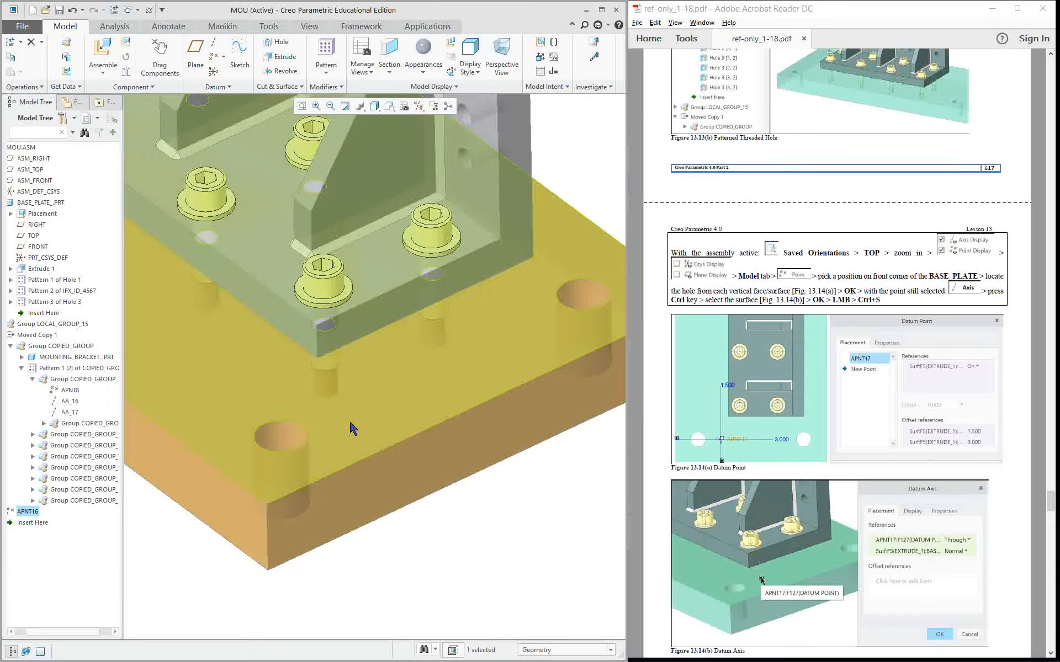
- Show datum axes and points, then create axis AA_32 through APNT16 normal to the base plate top
left_click(418, 106)
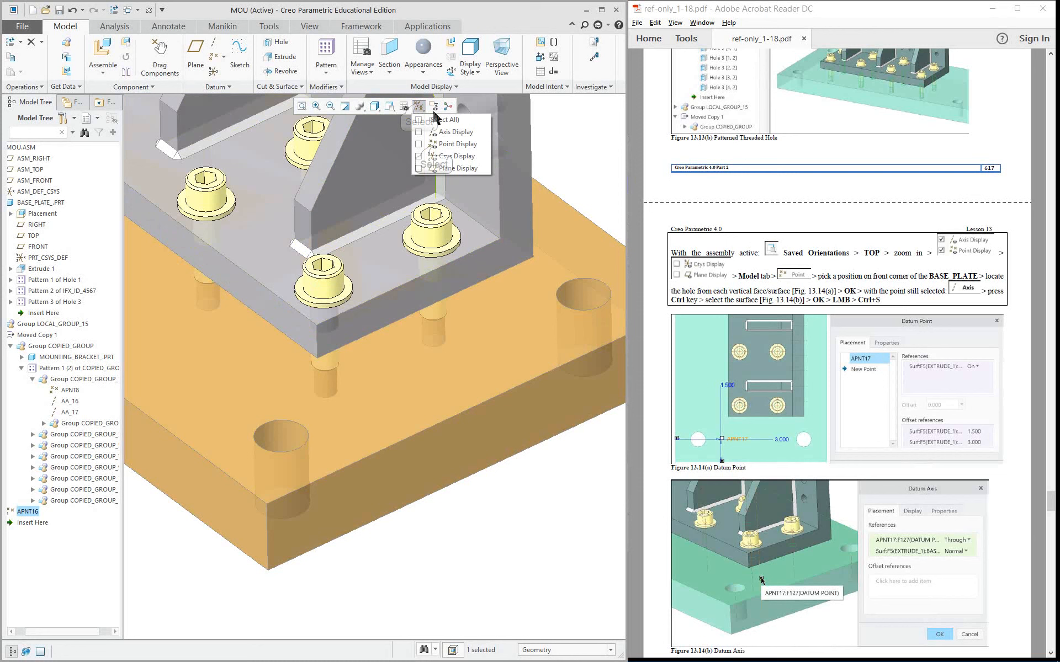
left_click(420, 132)
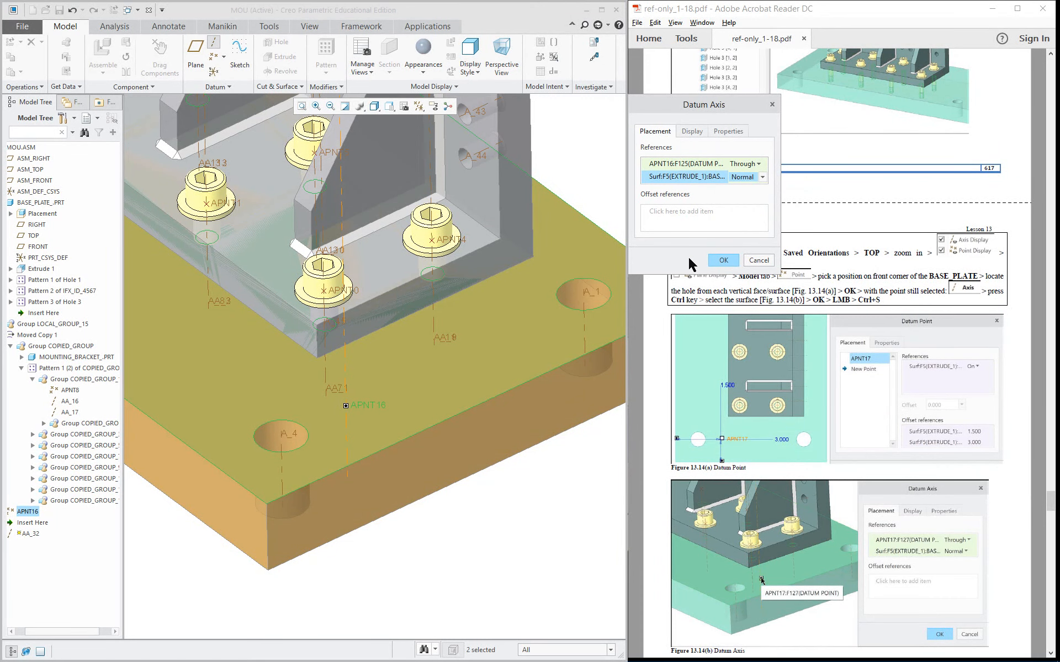
mouse_move(722, 261)
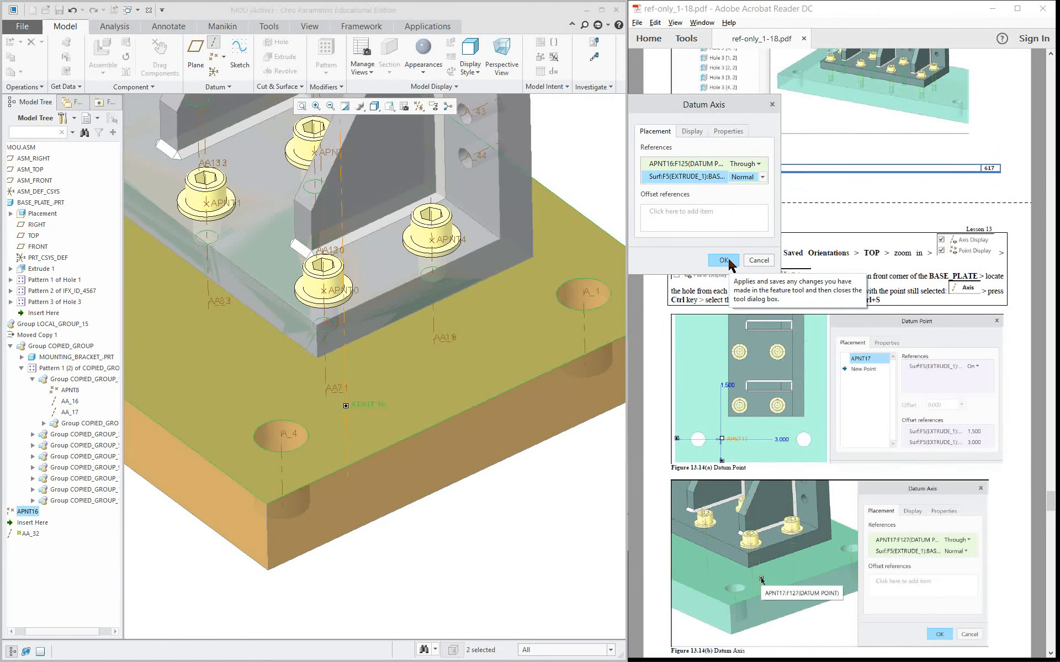
left_click(720, 261)
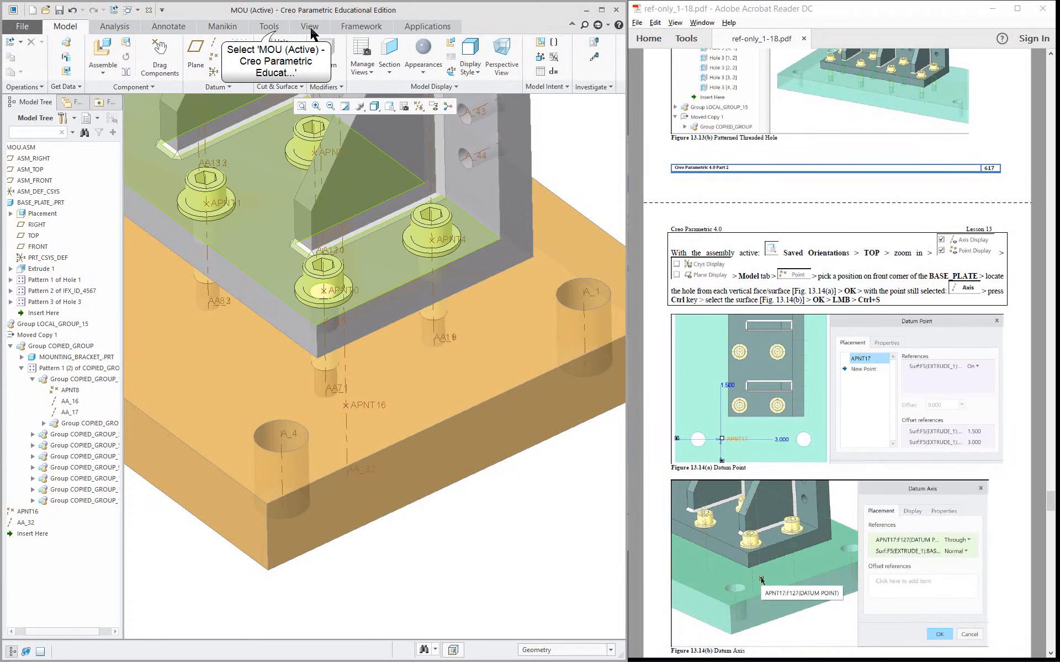
- Start a dowel pin fastener at APNT16 with the base plate top as placement surface
left_click(268, 27)
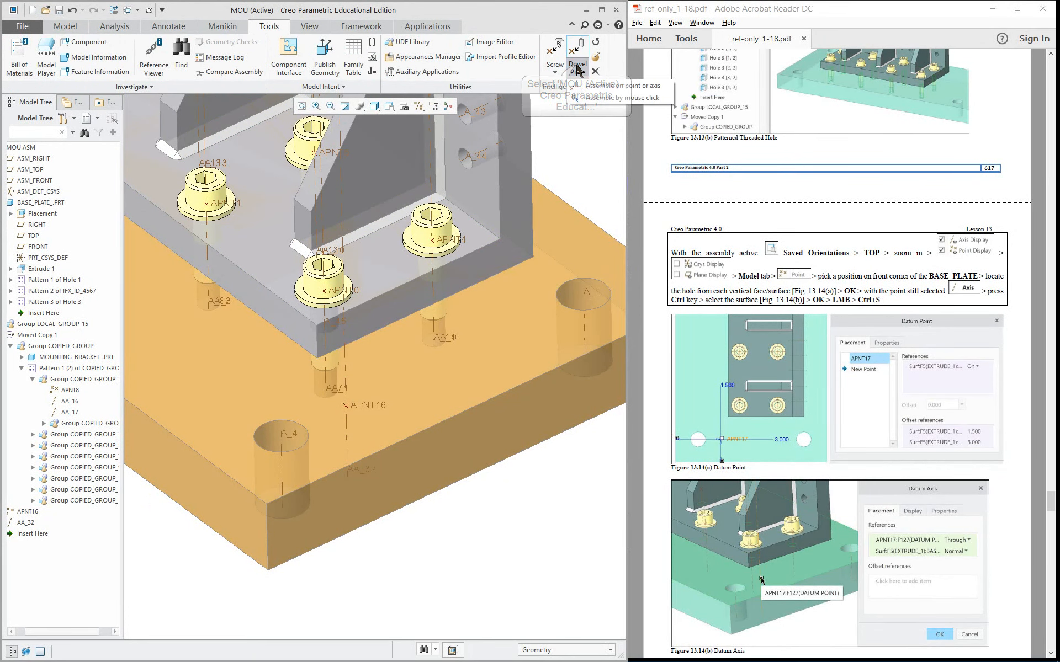
left_click(576, 51)
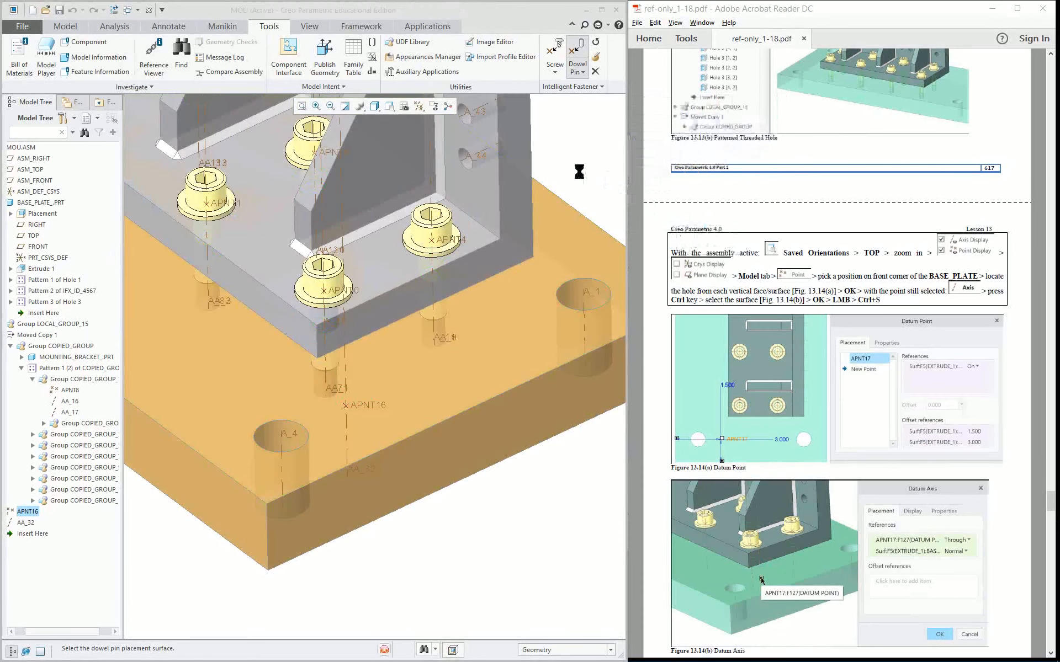
left_click(577, 53)
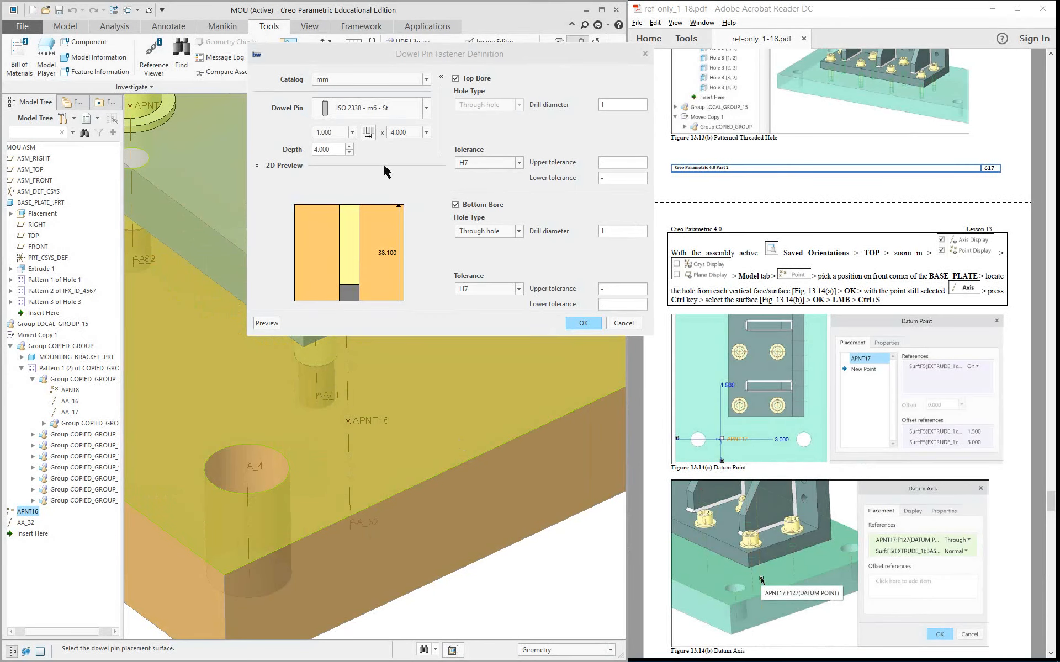
mouse_move(410, 86)
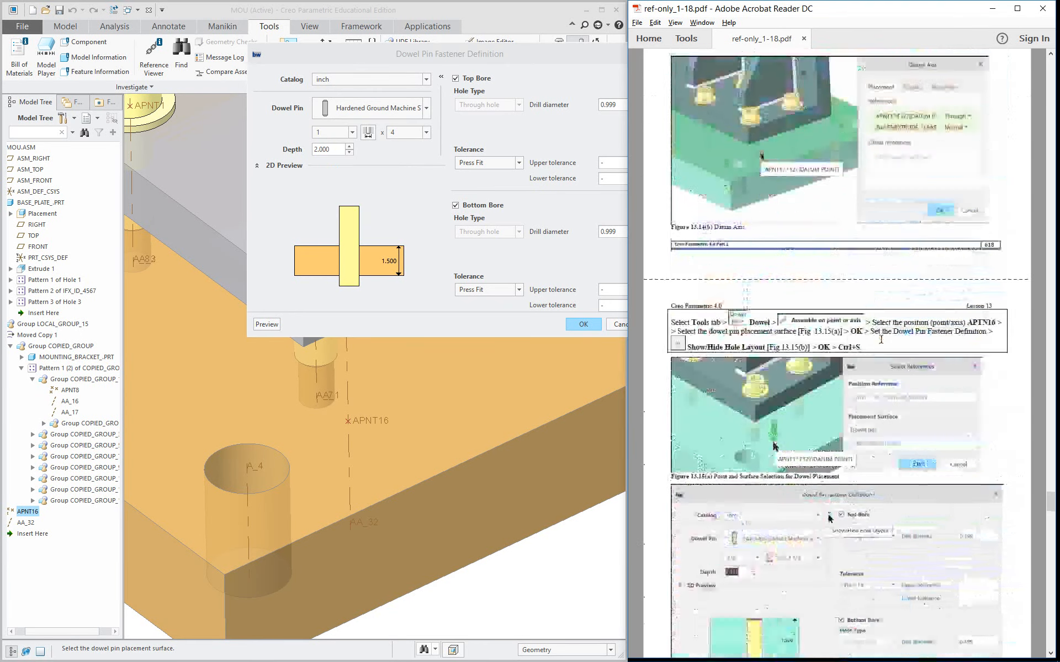
- Define an inch hardened ground dowel pin, diameter 1/2, length 2 1/4, depth 2.250, and place it
scroll("down", 3)
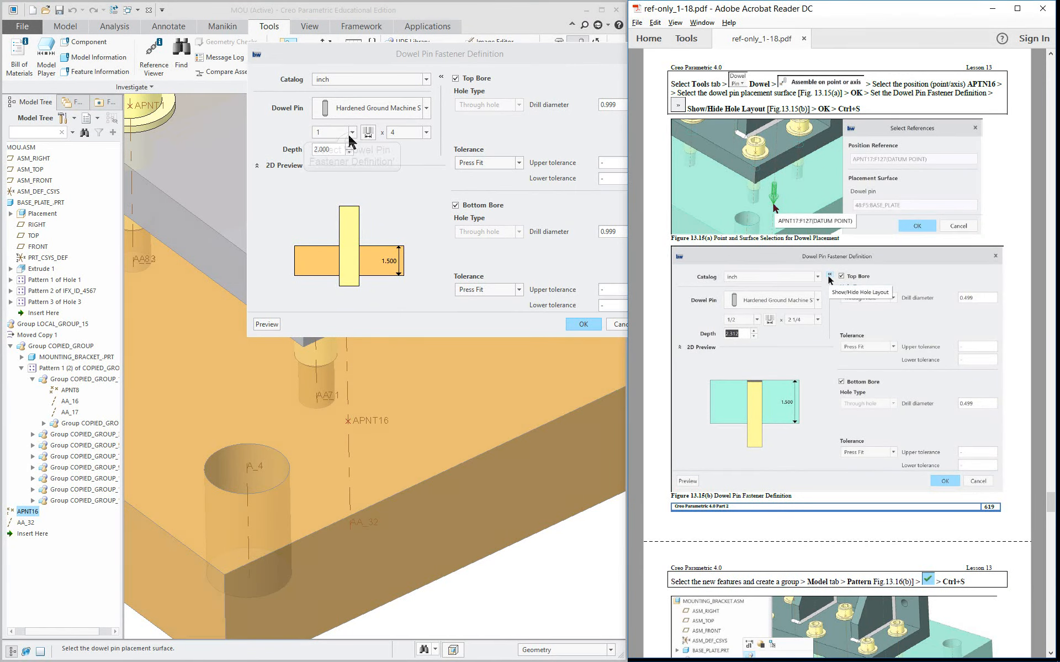
left_click(351, 132)
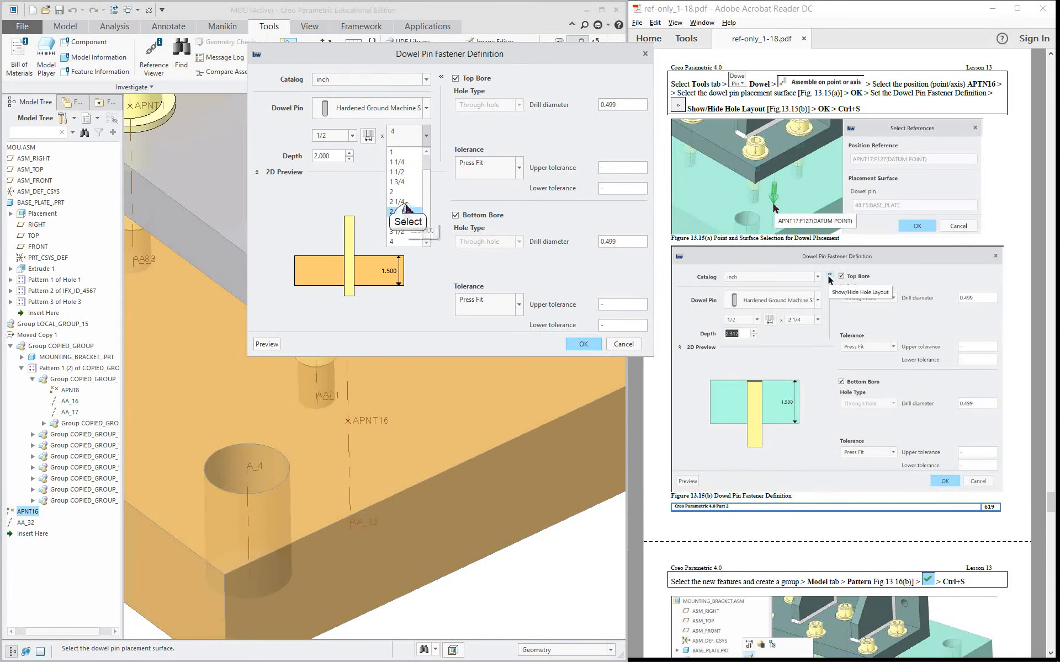
left_click(401, 203)
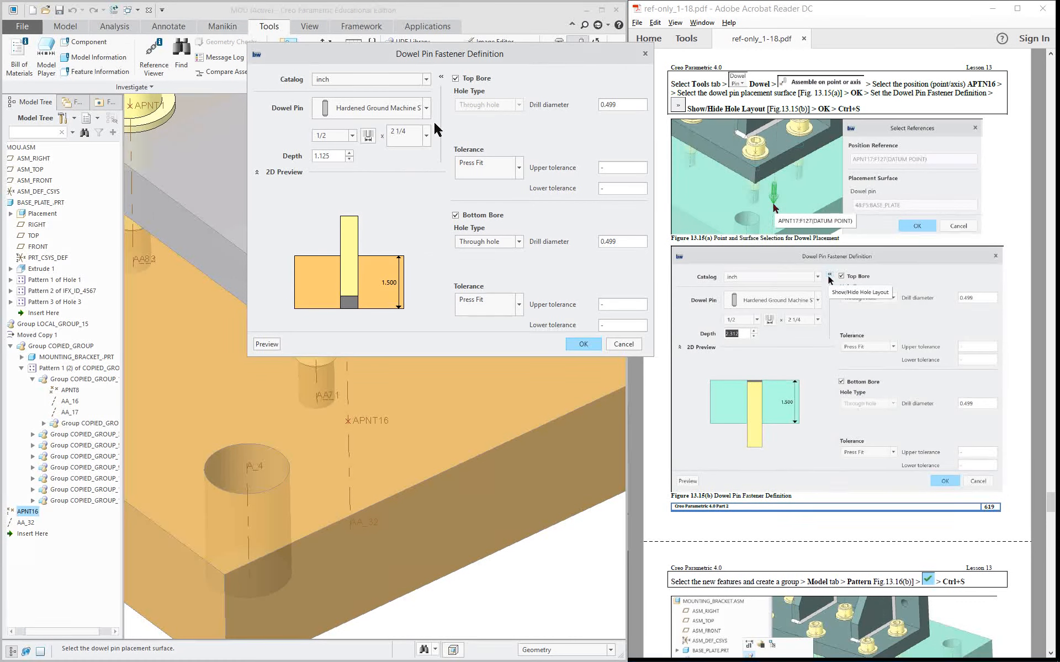
mouse_move(466, 115)
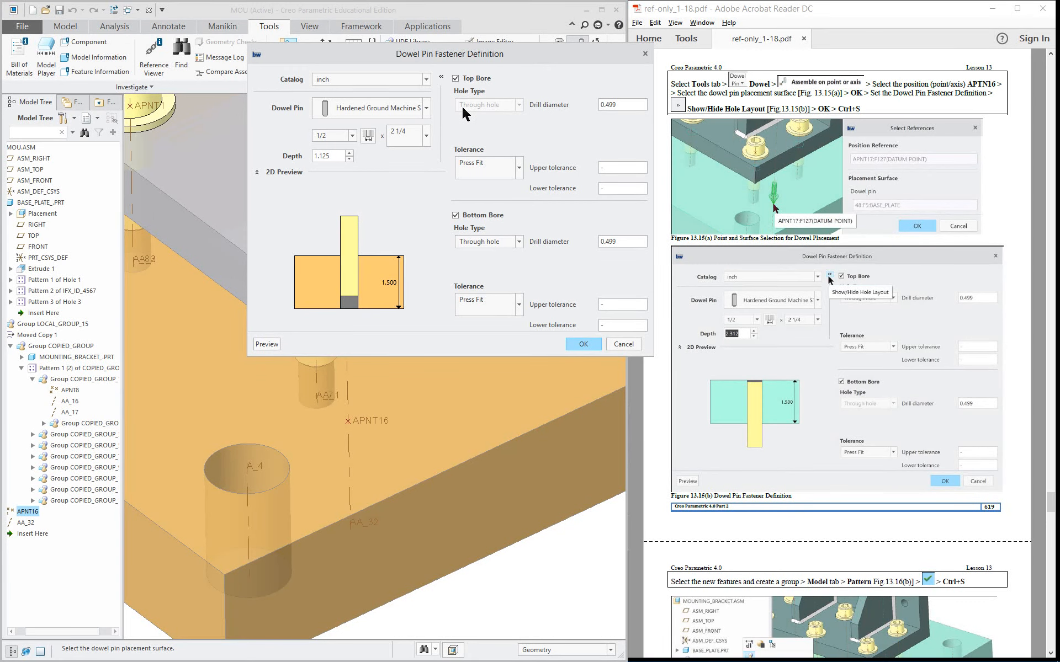
mouse_move(344, 171)
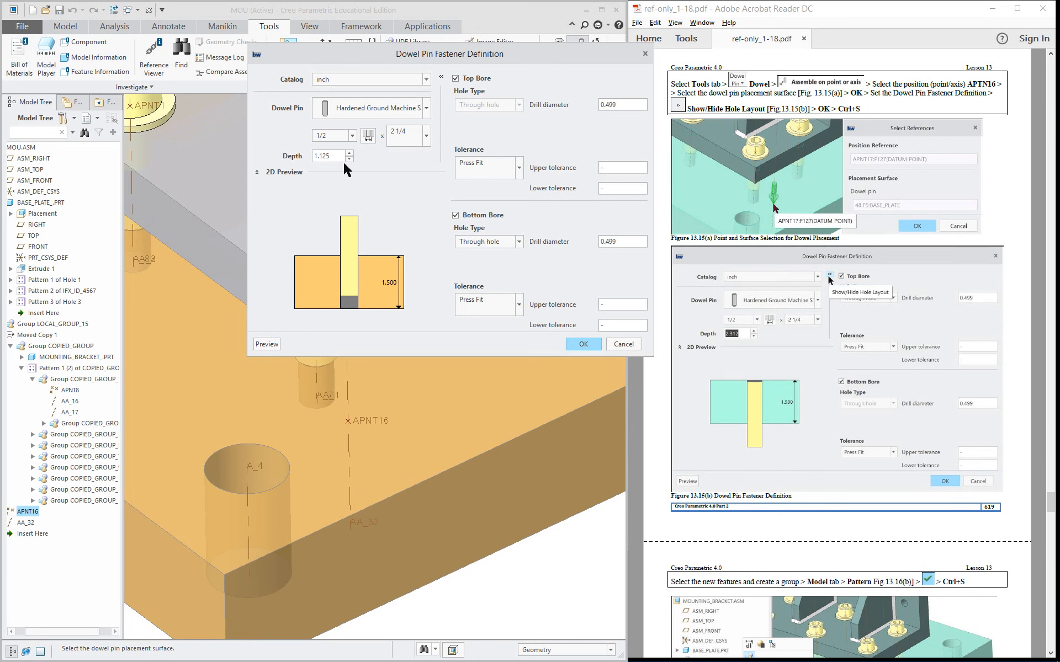
mouse_move(351, 202)
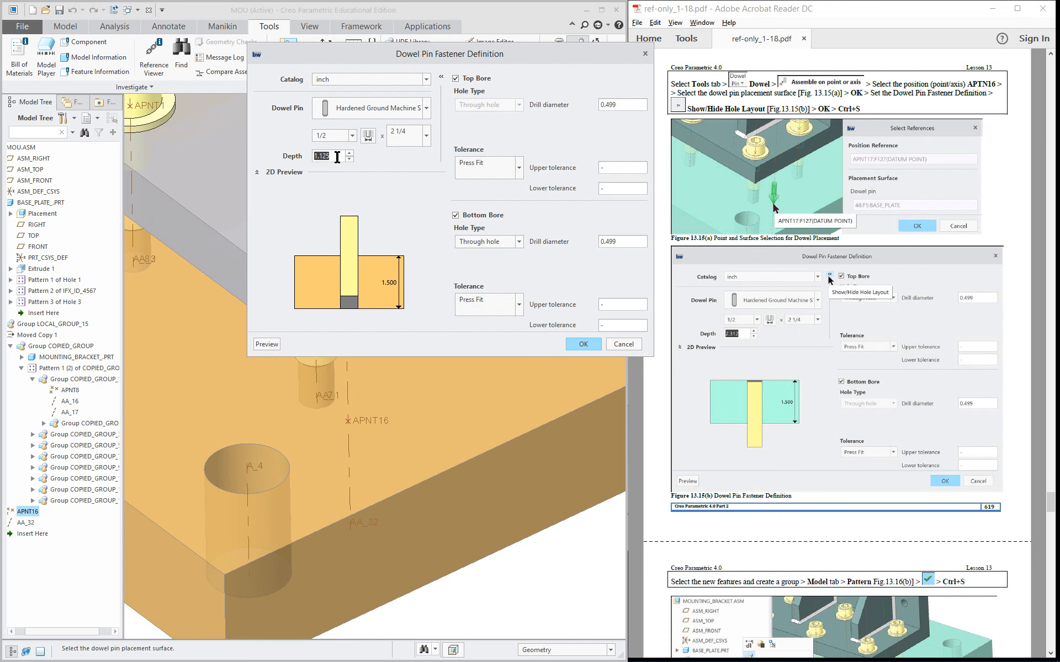
type("2.000")
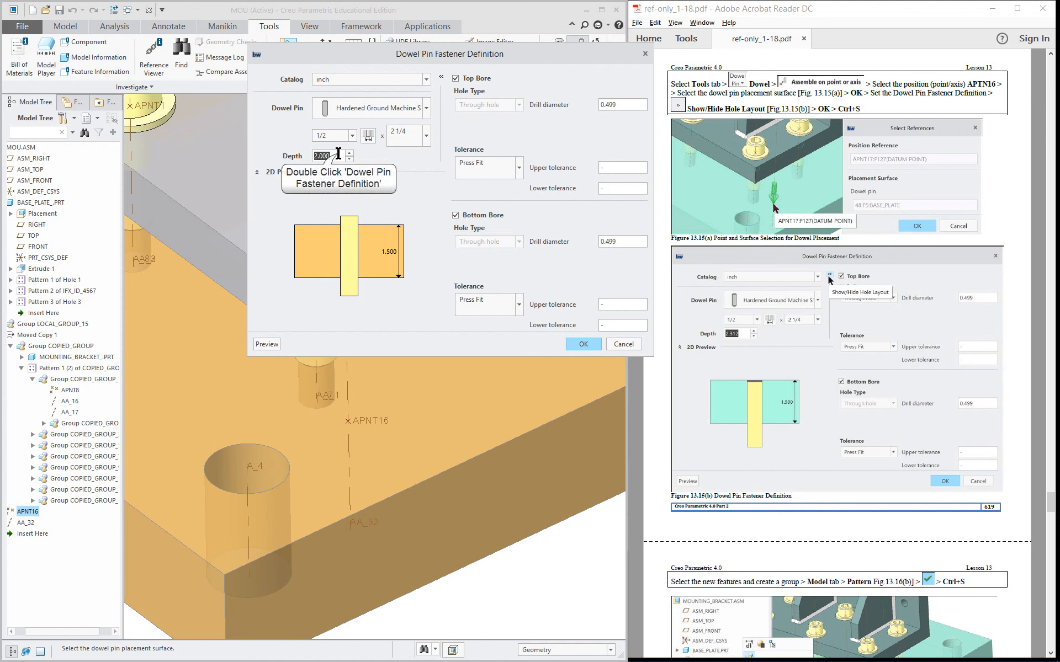
type("25")
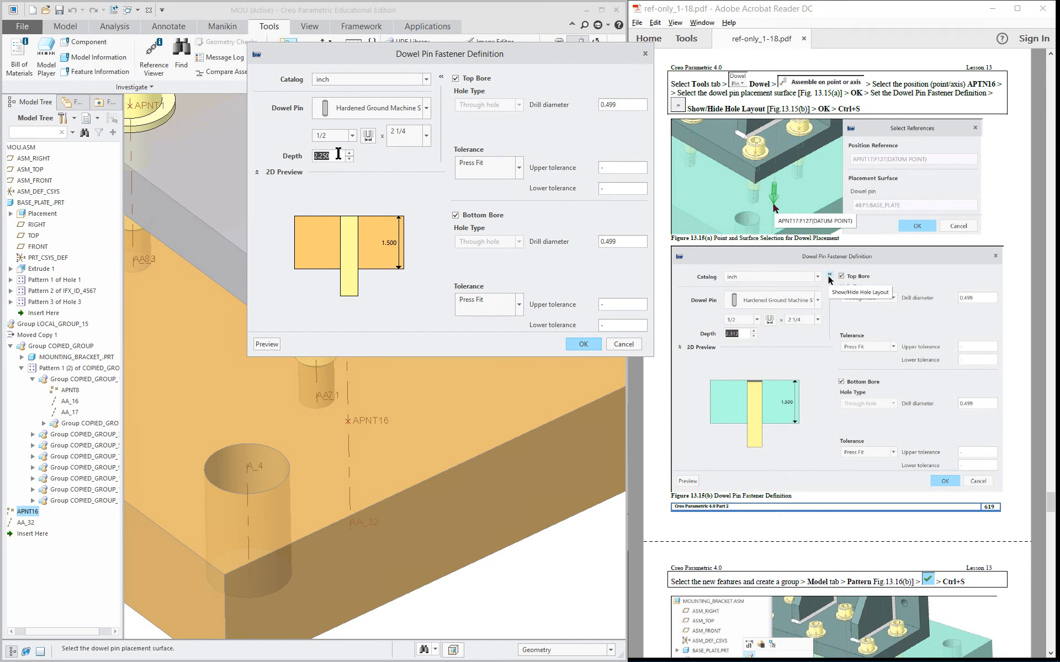
mouse_move(398, 290)
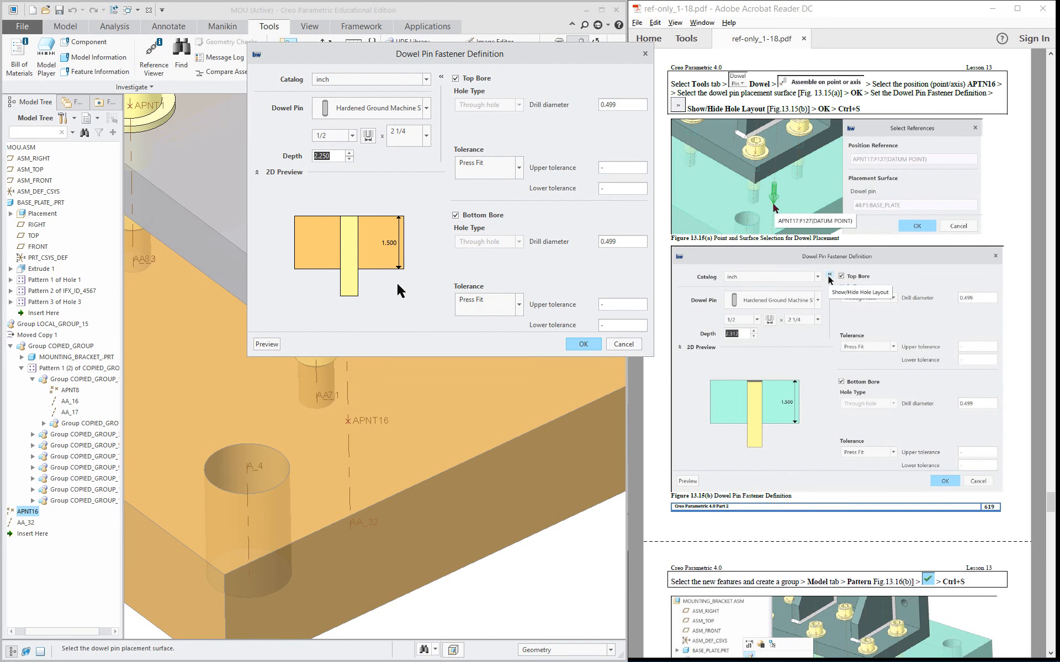
mouse_move(495, 114)
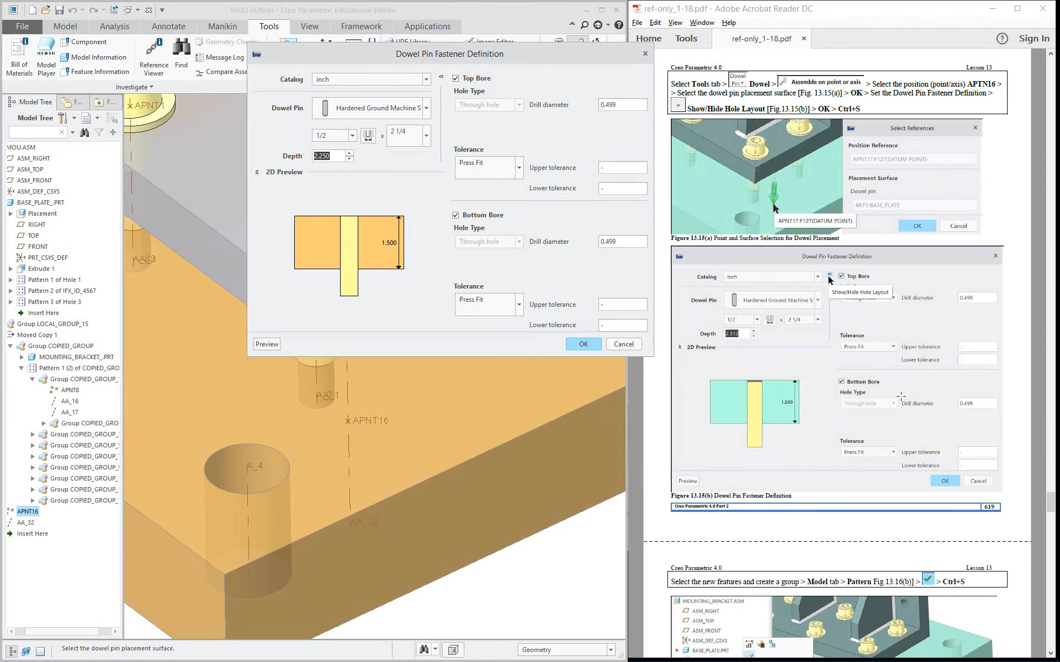
mouse_move(581, 345)
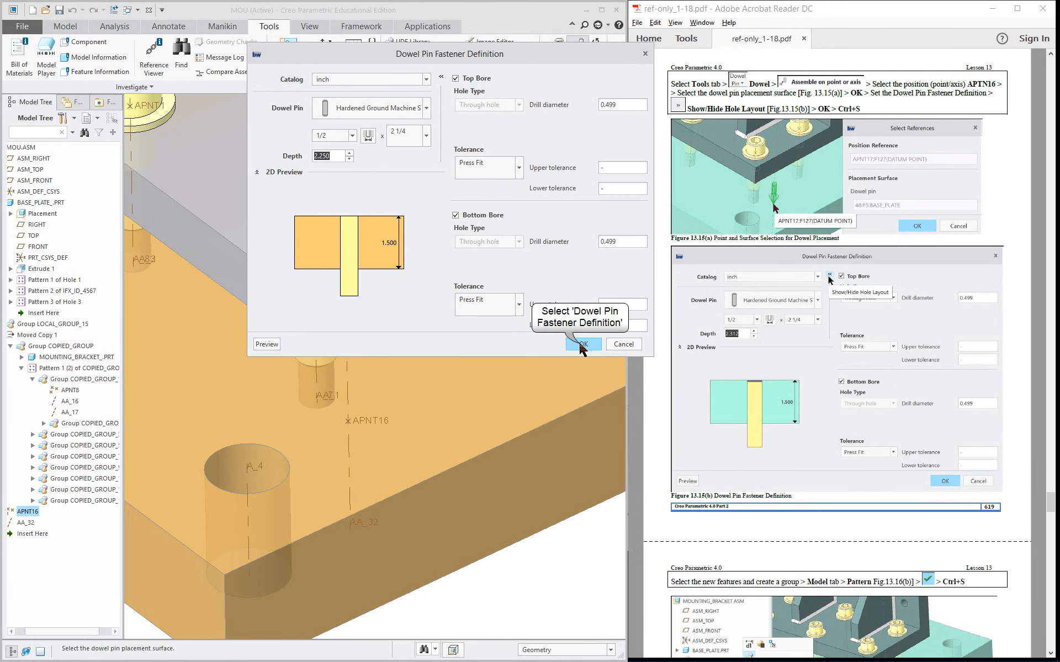
left_click(579, 345)
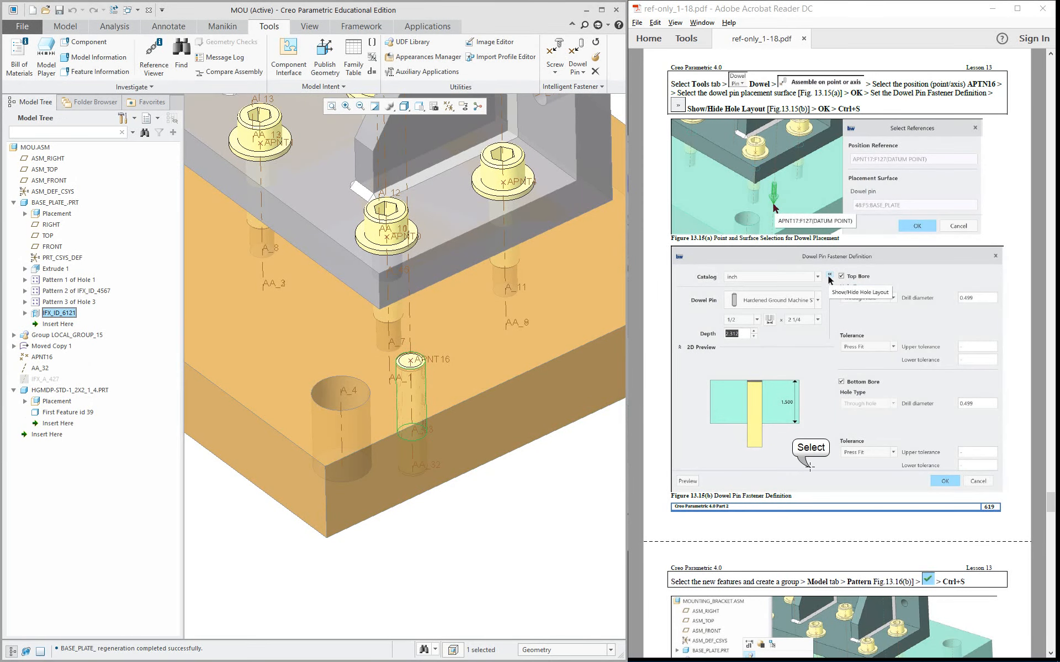
- Group APNT16, AA_32, the hole feature and the pin into LOCAL_GROUP_16 and bring up its options
scroll("down", 3)
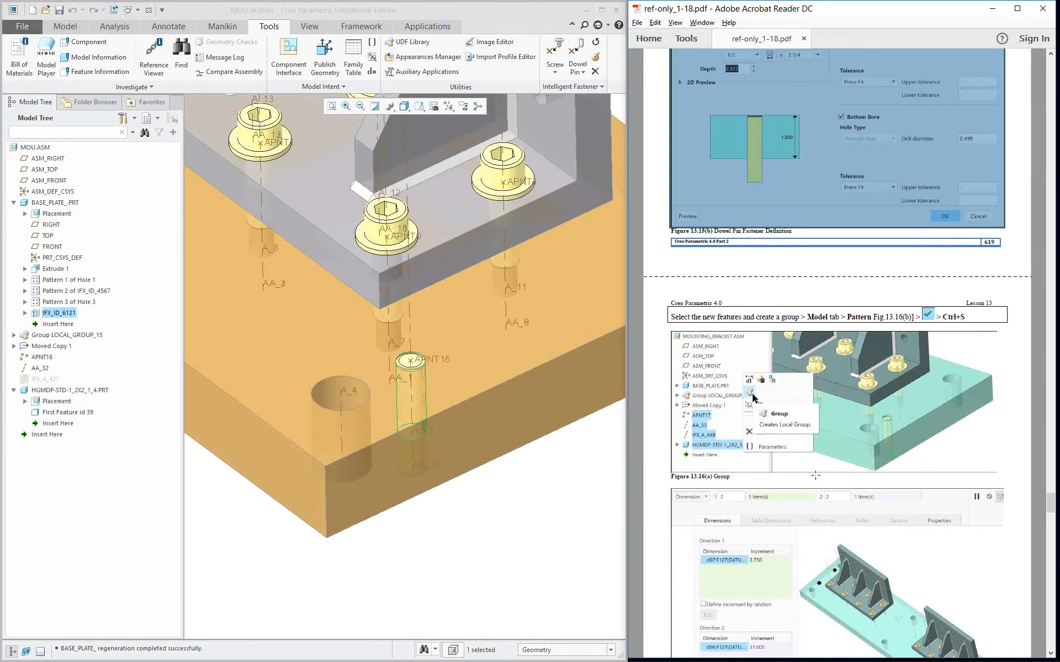
mouse_move(790, 504)
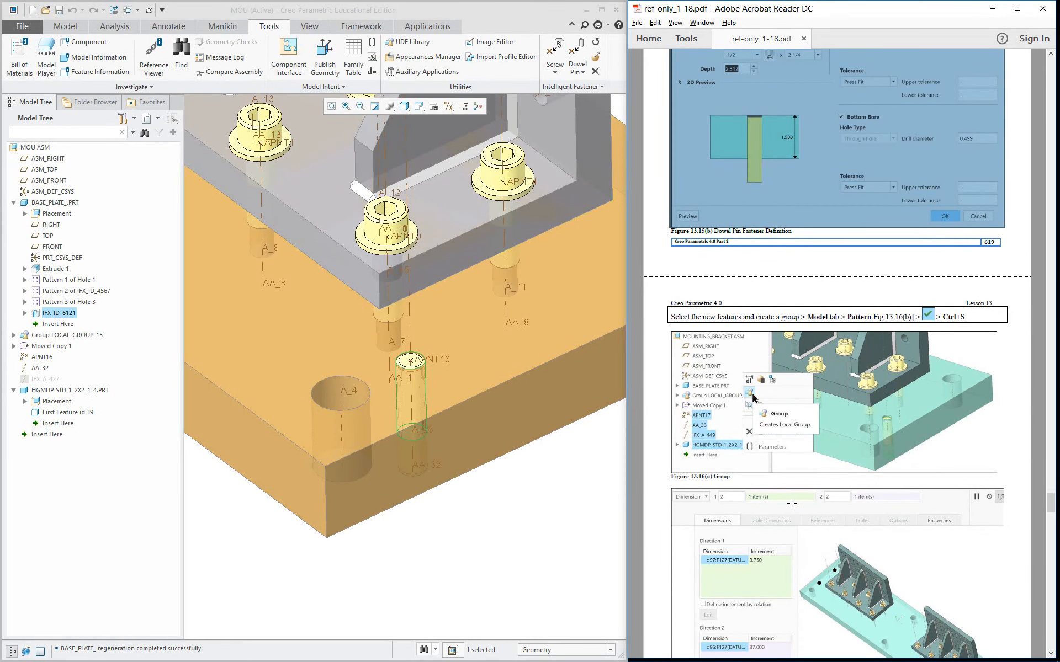
scroll("down", 3)
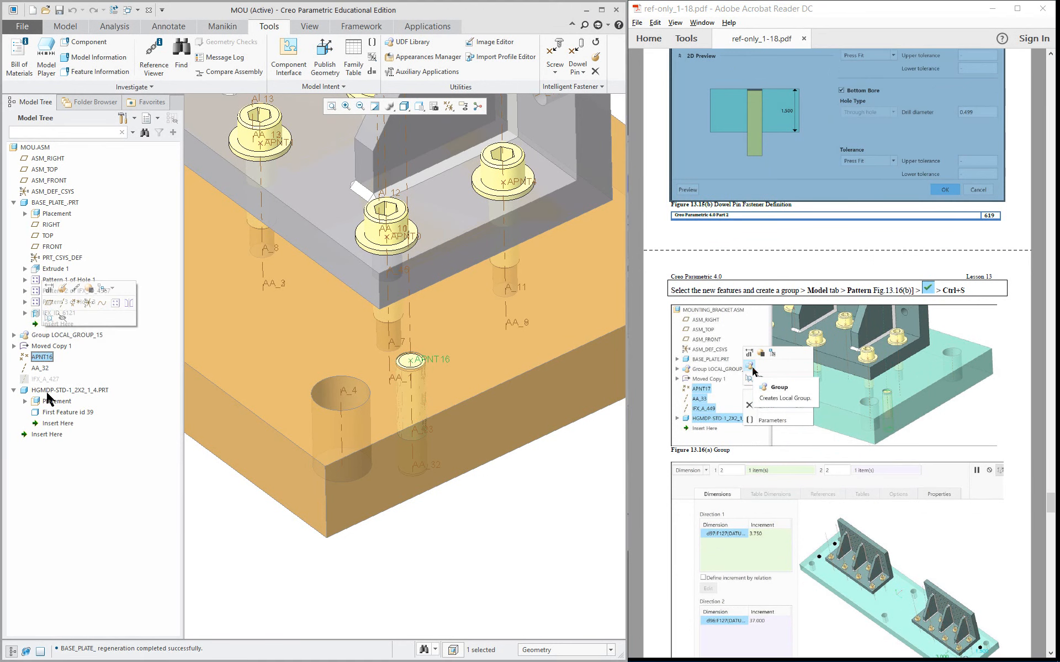
mouse_move(51, 398)
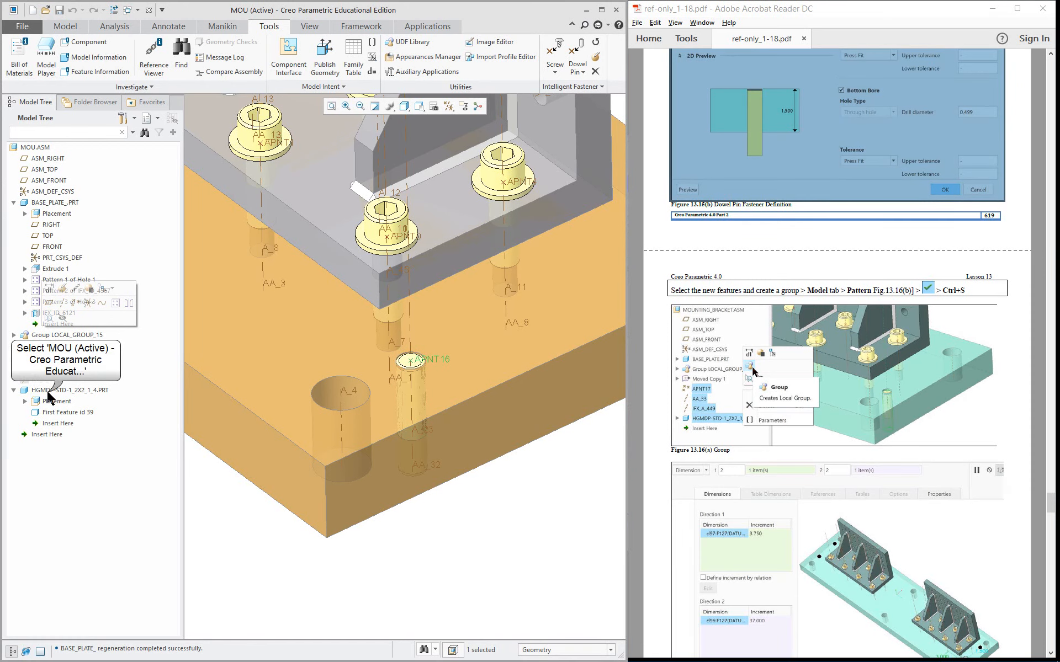
left_click(65, 389)
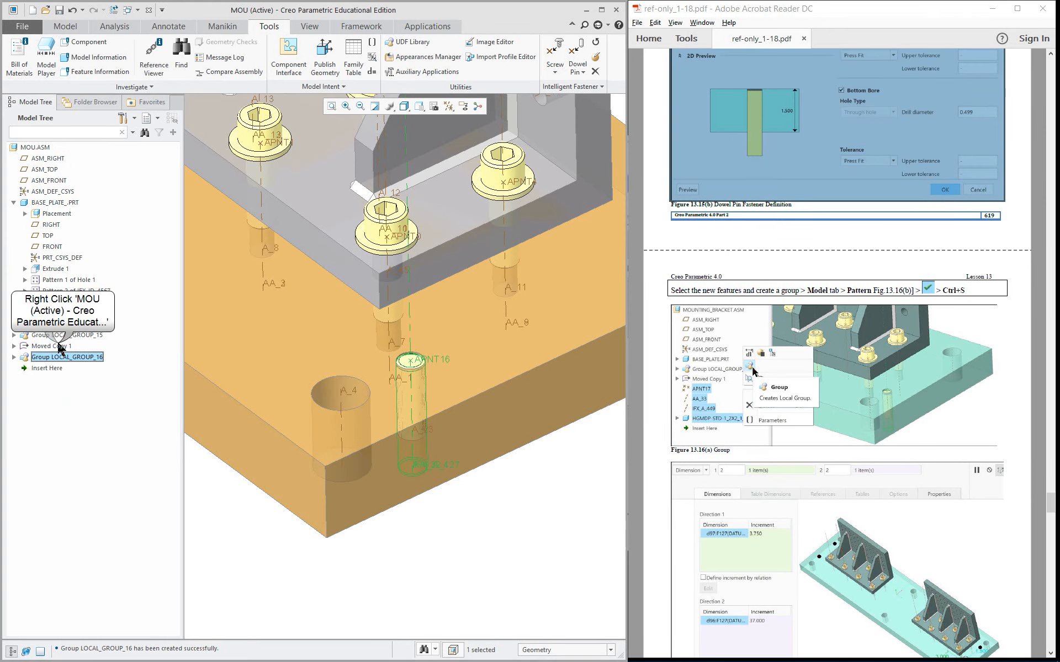
right_click(49, 346)
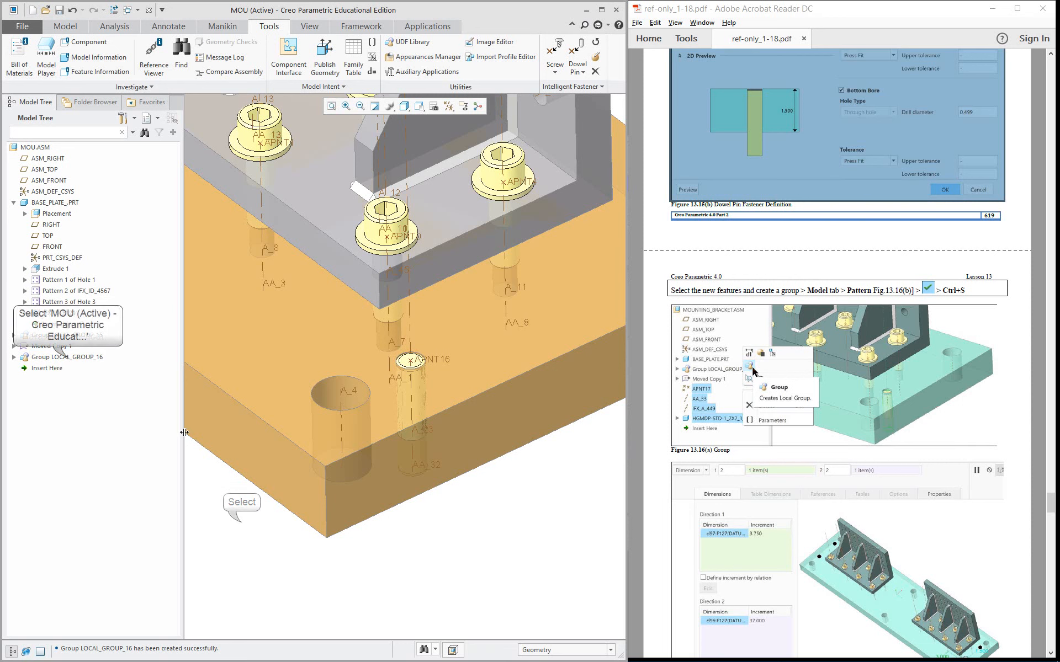
right_click(63, 357)
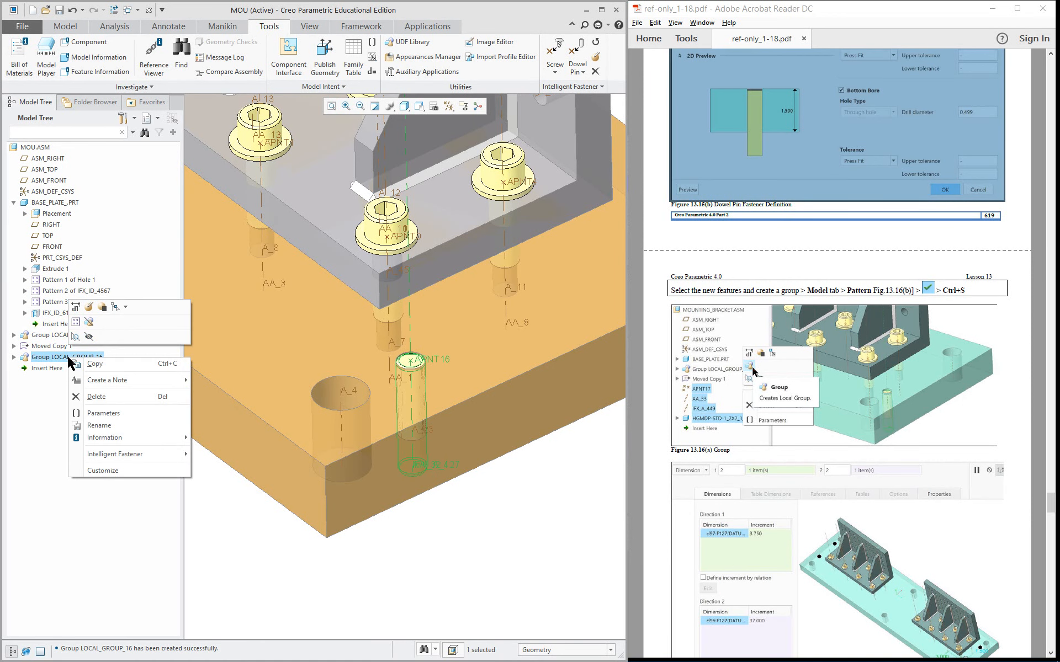
mouse_move(75, 321)
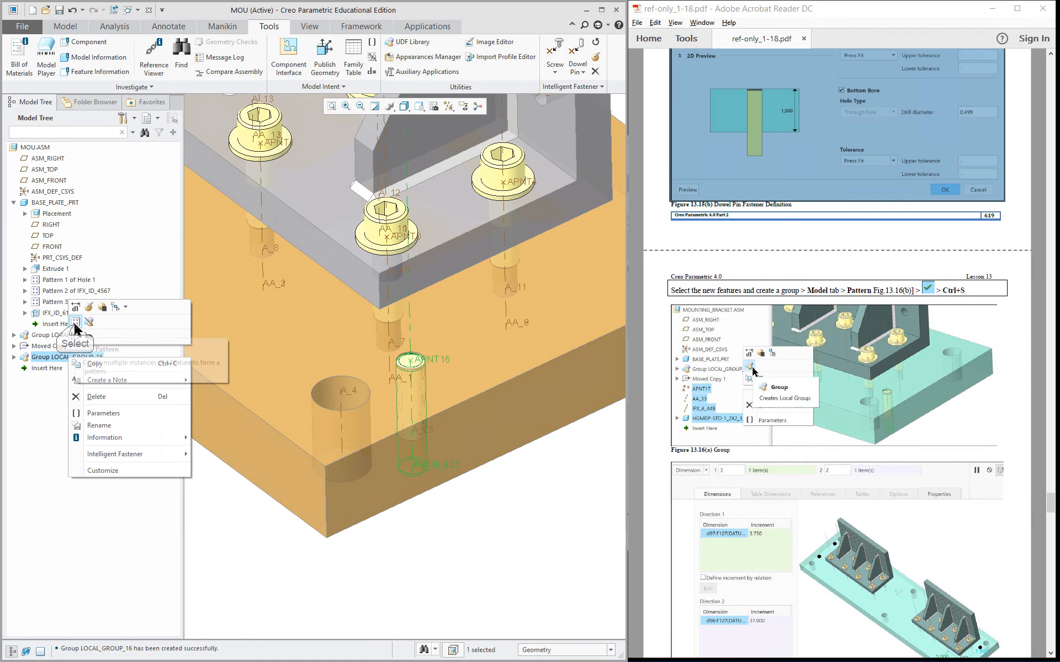
- Start a dimension pattern of the pin group using the 1.500 and 3.000 dimensions as directions
left_click(107, 349)
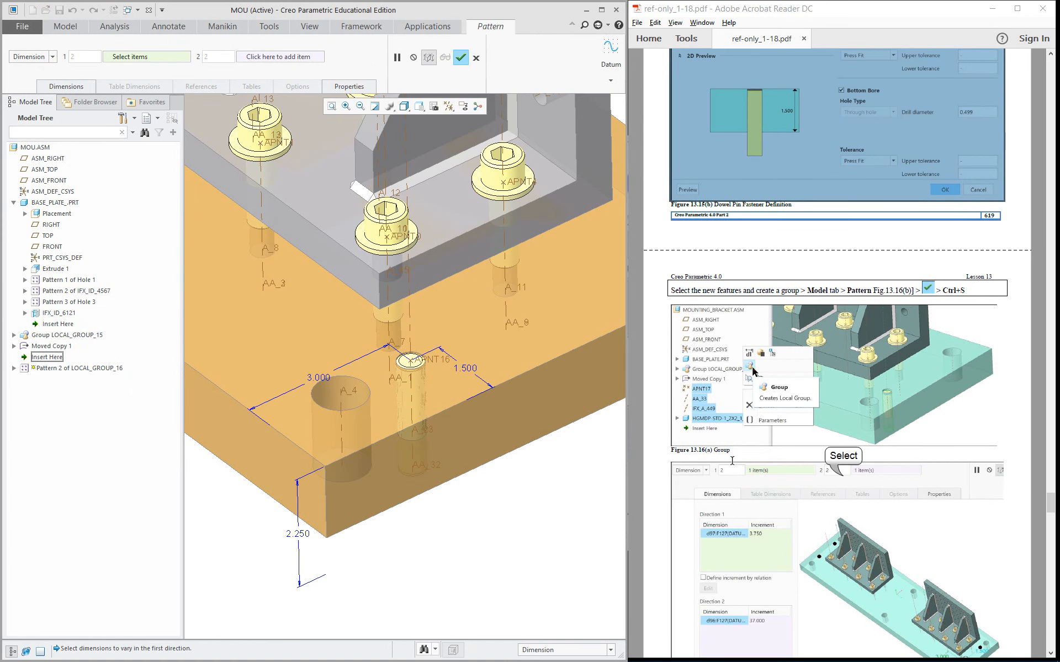
scroll("down", 3)
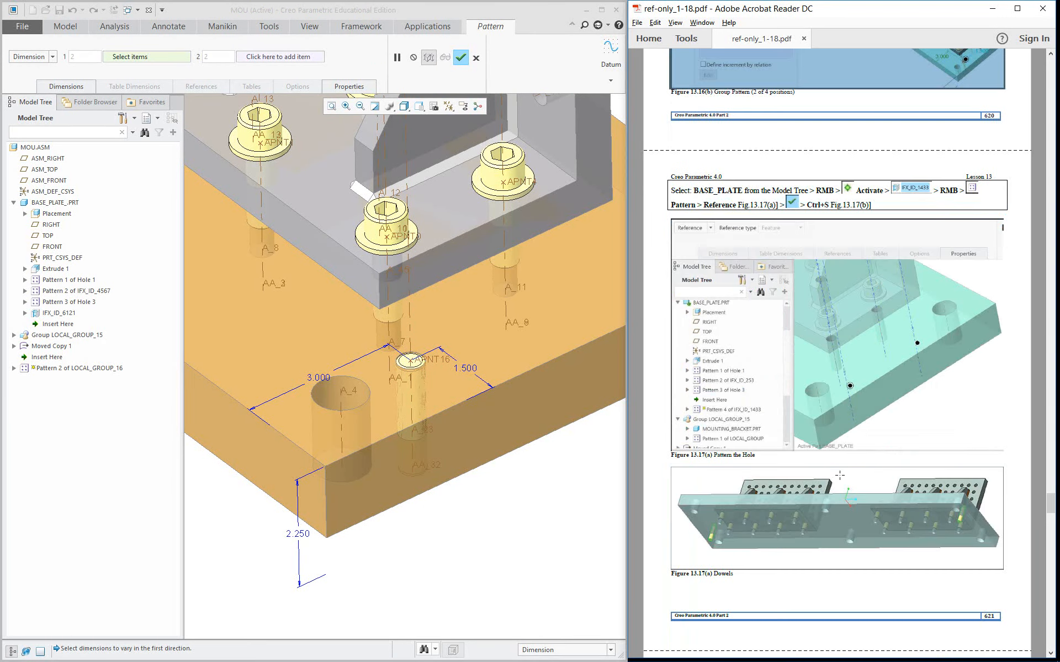
mouse_move(775, 522)
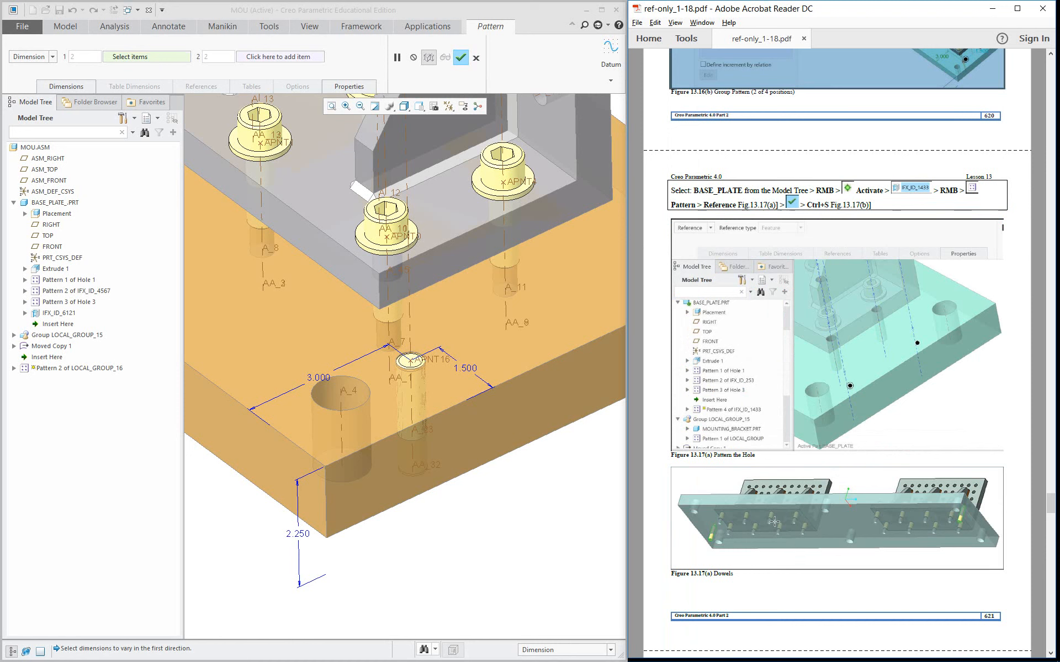
mouse_move(867, 421)
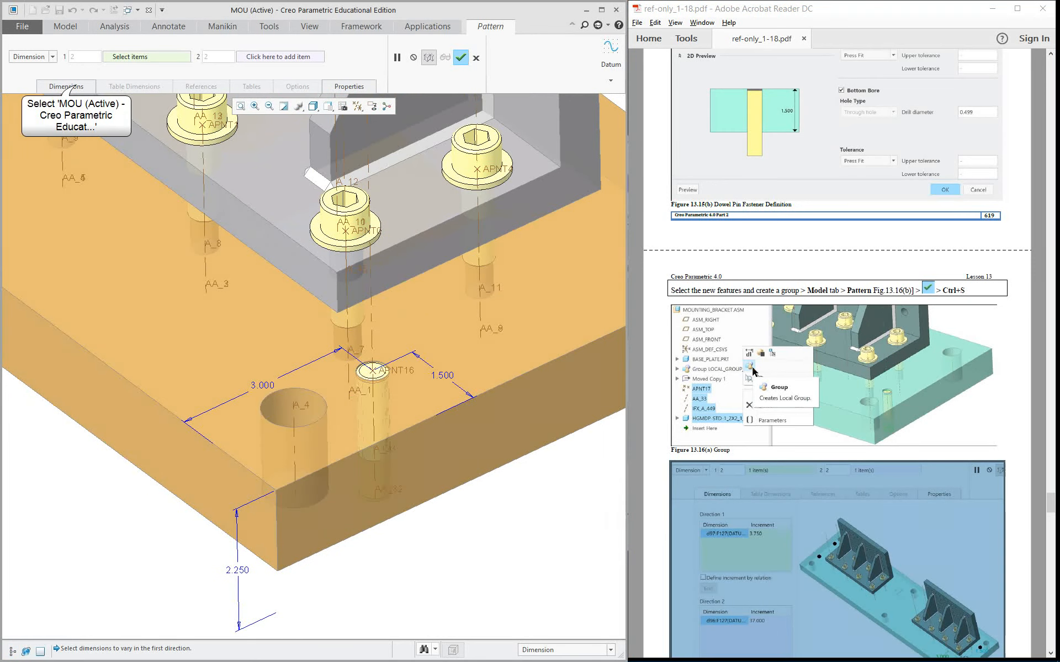
left_click(65, 86)
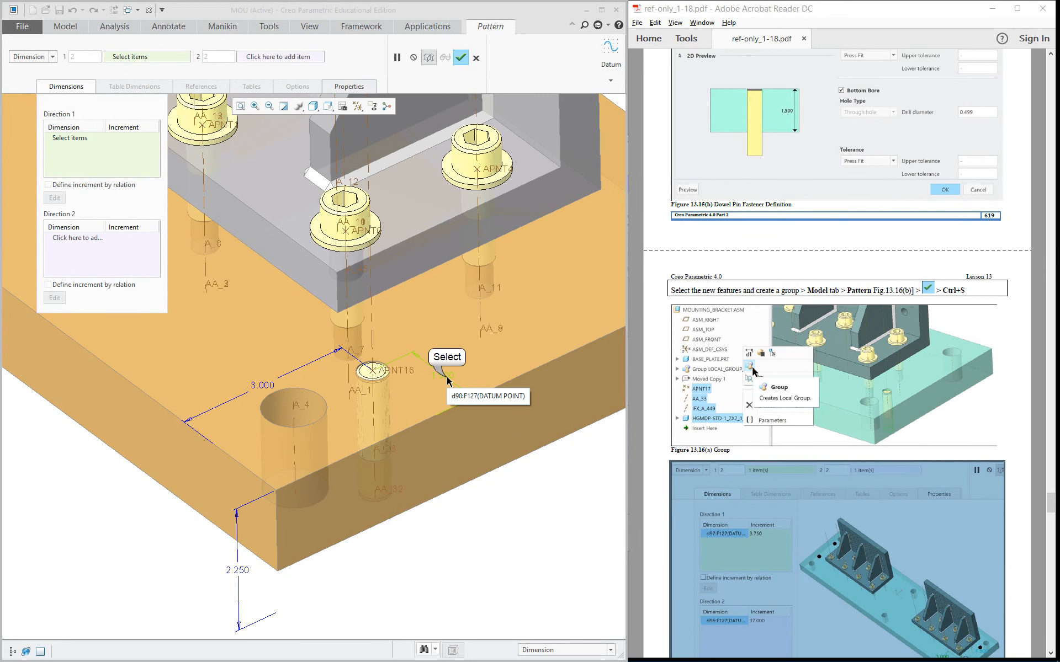
left_click(379, 371)
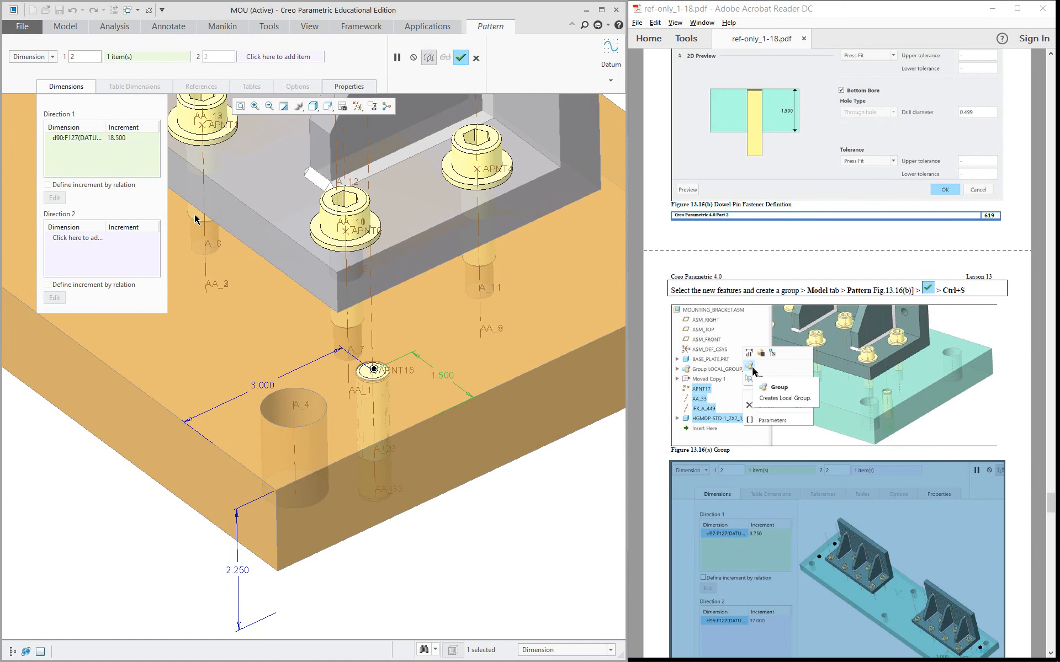
mouse_move(82, 57)
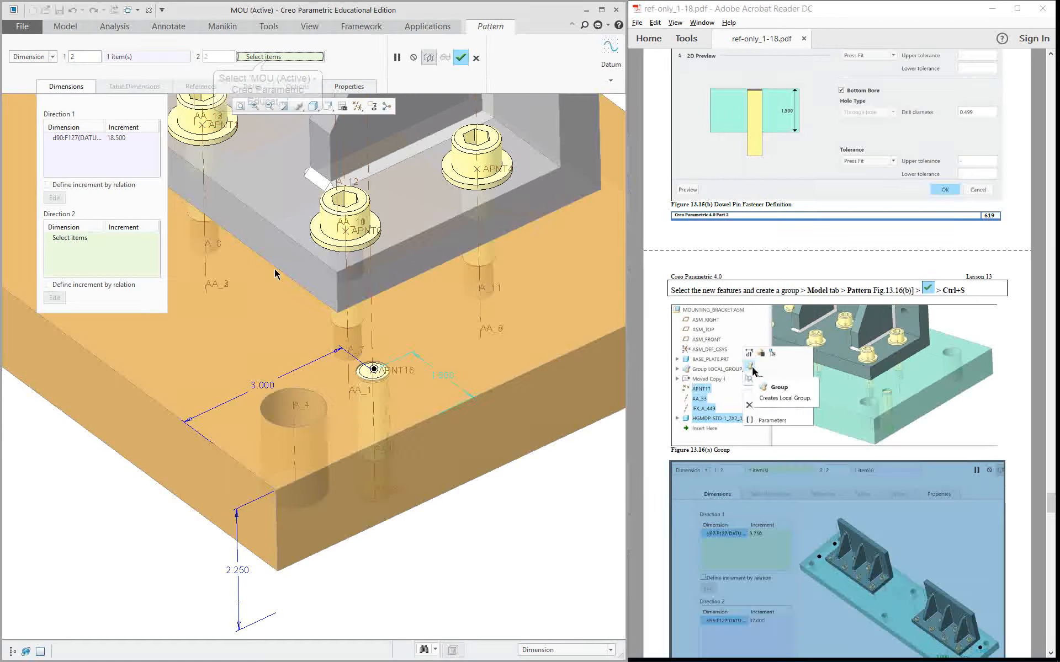
mouse_move(271, 388)
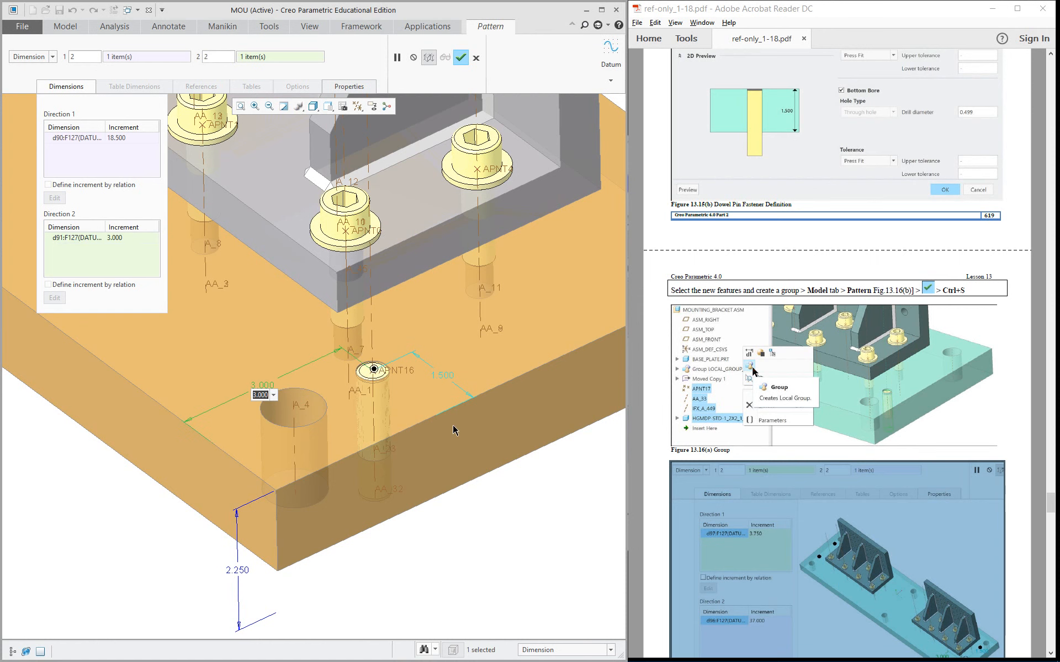
mouse_move(453, 402)
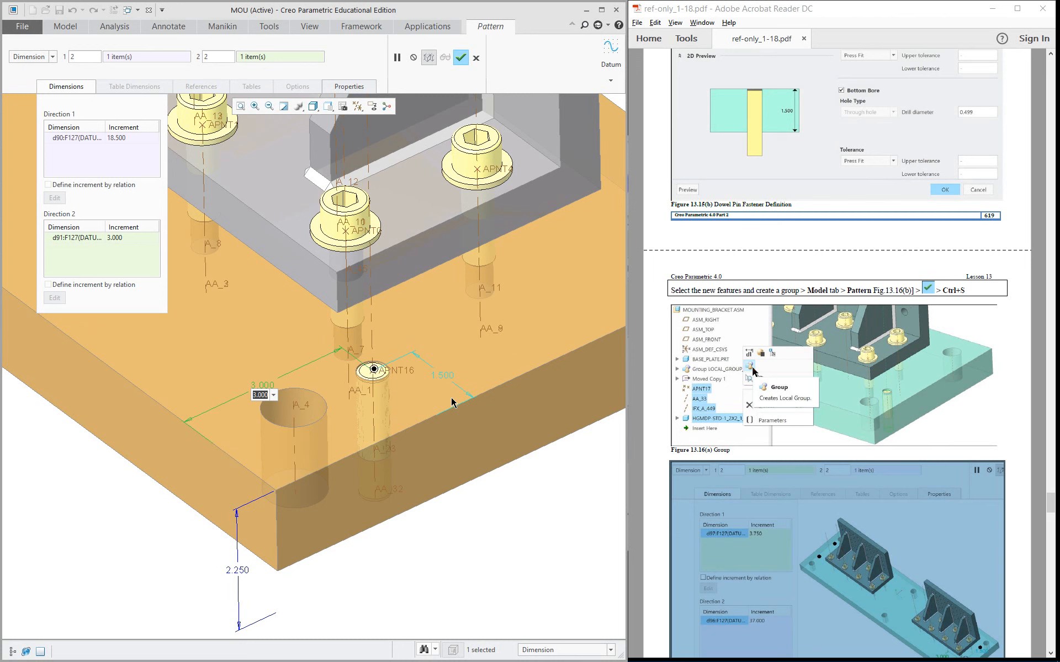
type("4.5")
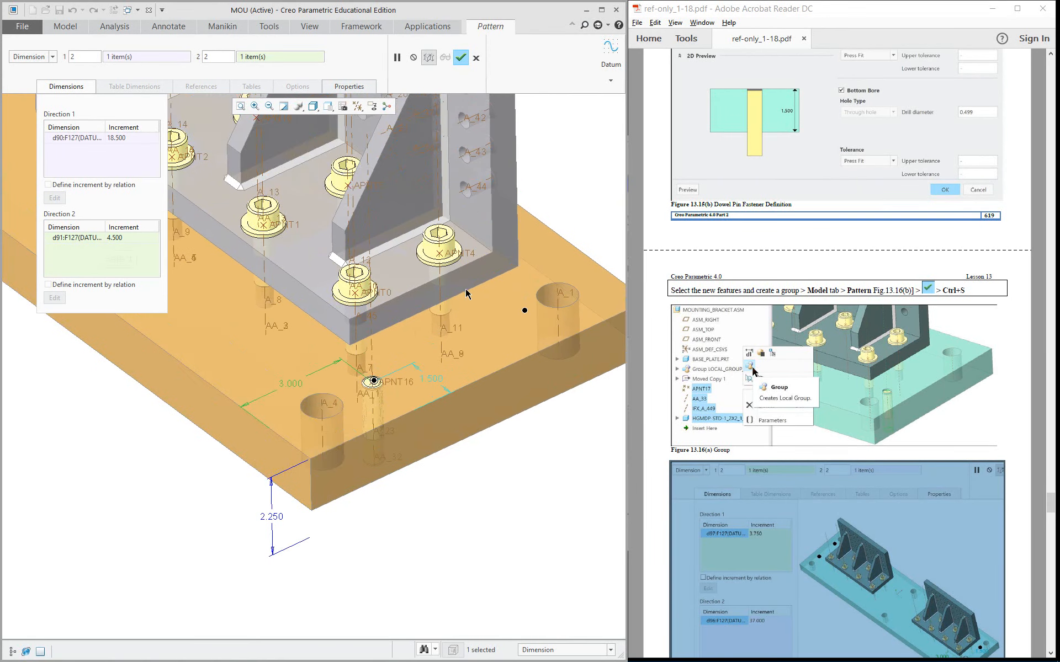
- Set the pattern increments to 4.000 in the second direction and 22 in the first
left_click(114, 238)
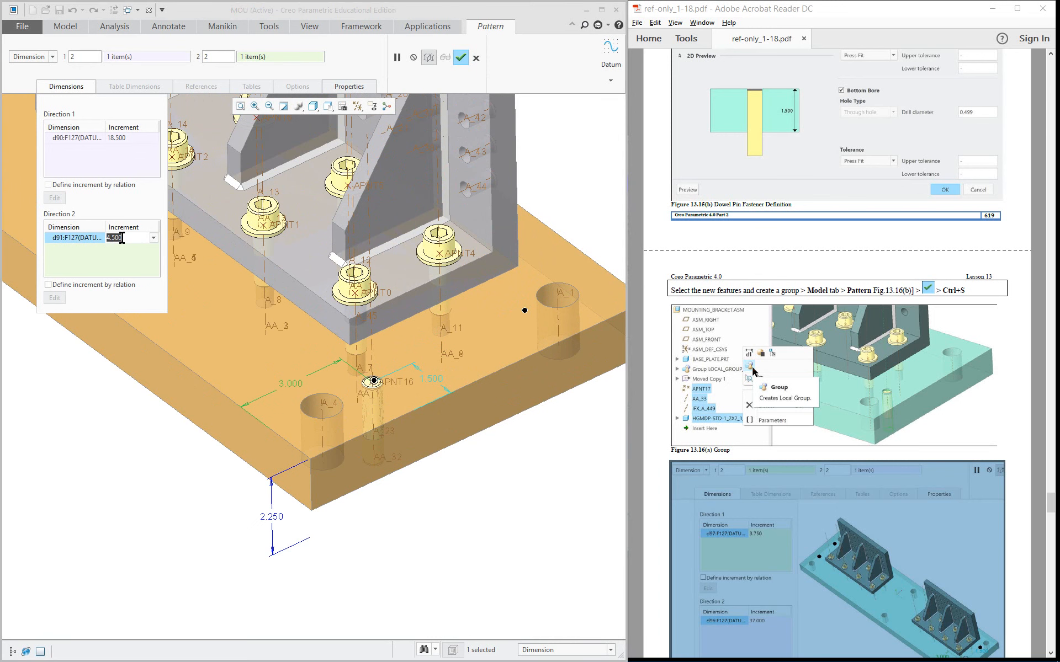
type("4.000")
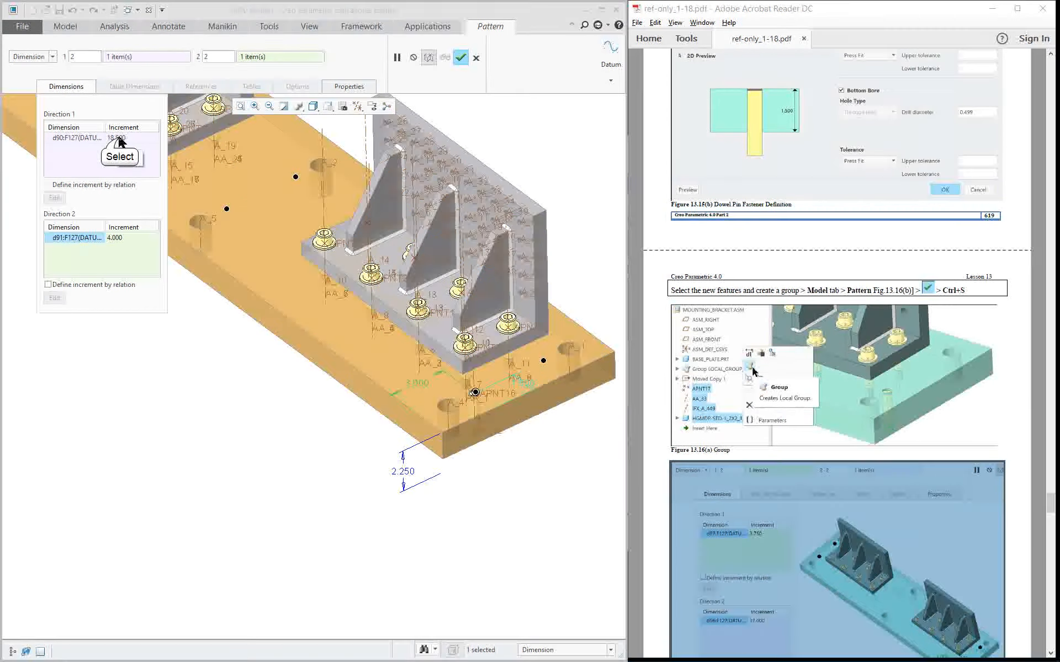
left_click(115, 138)
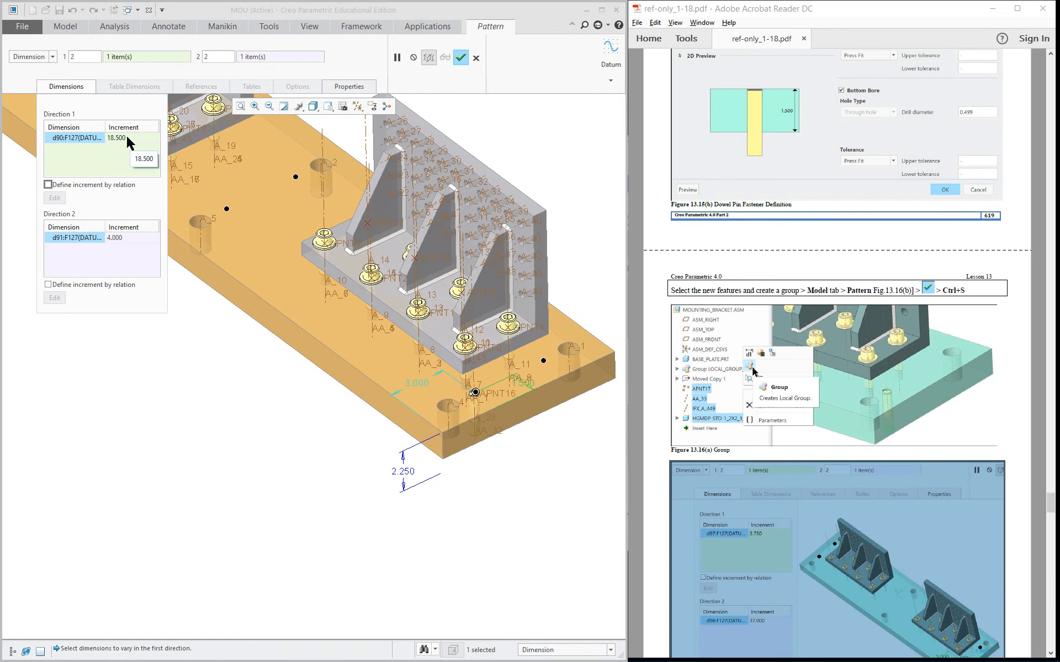
left_click(131, 138)
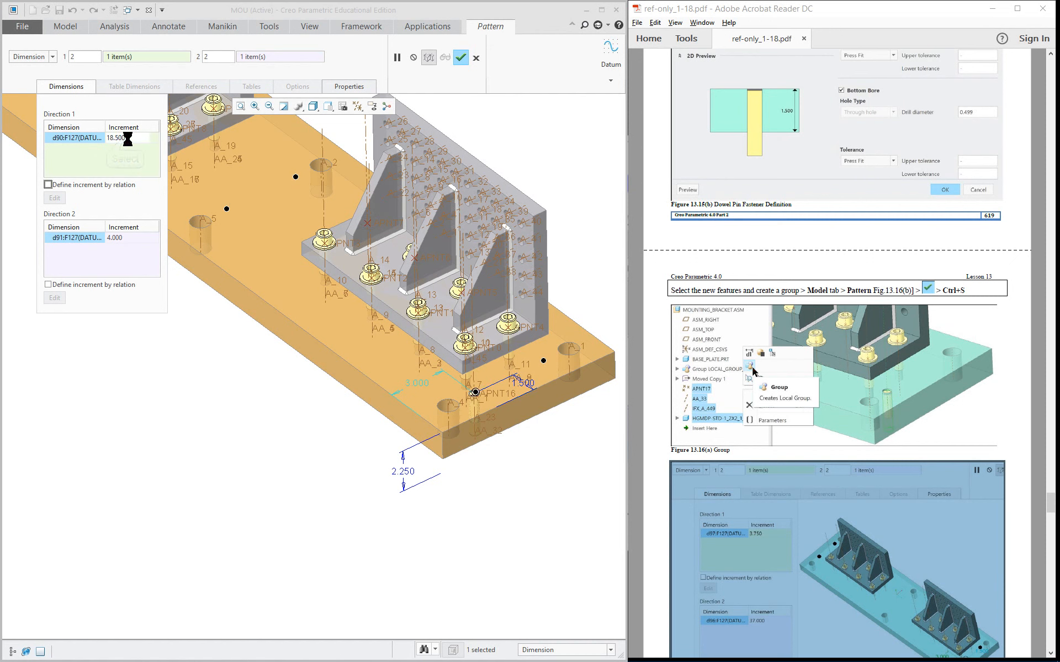
type("22")
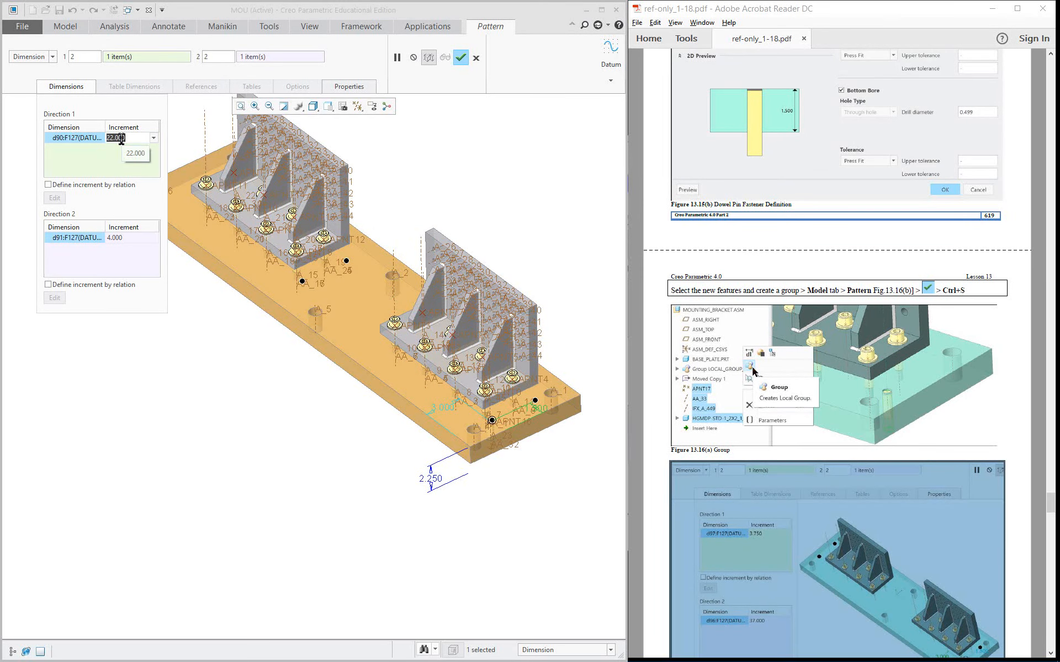
type("38")
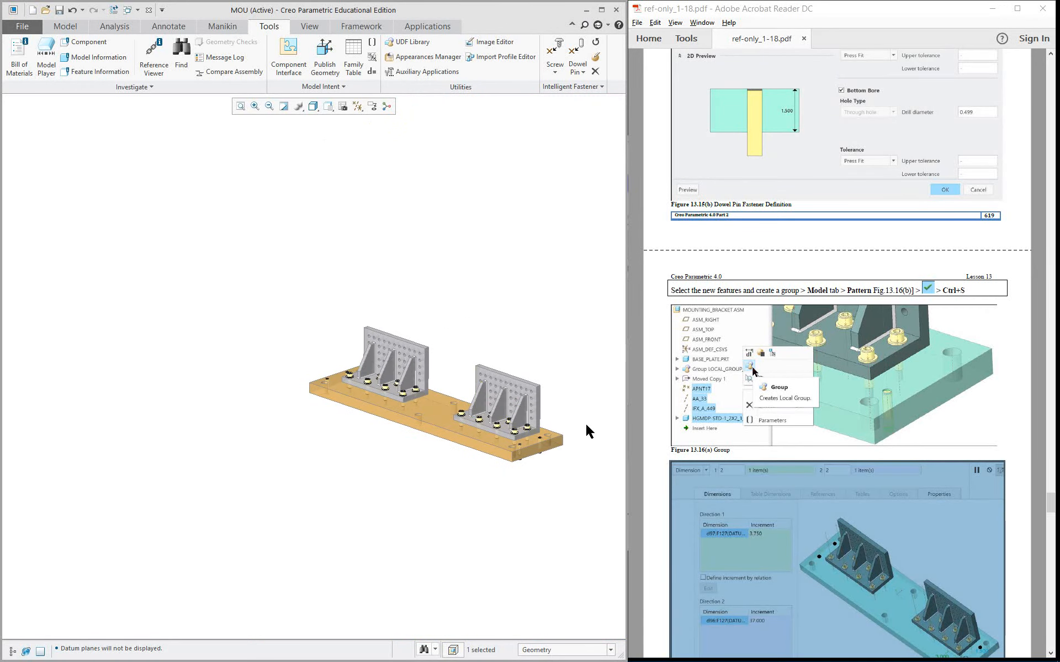
mouse_move(575, 429)
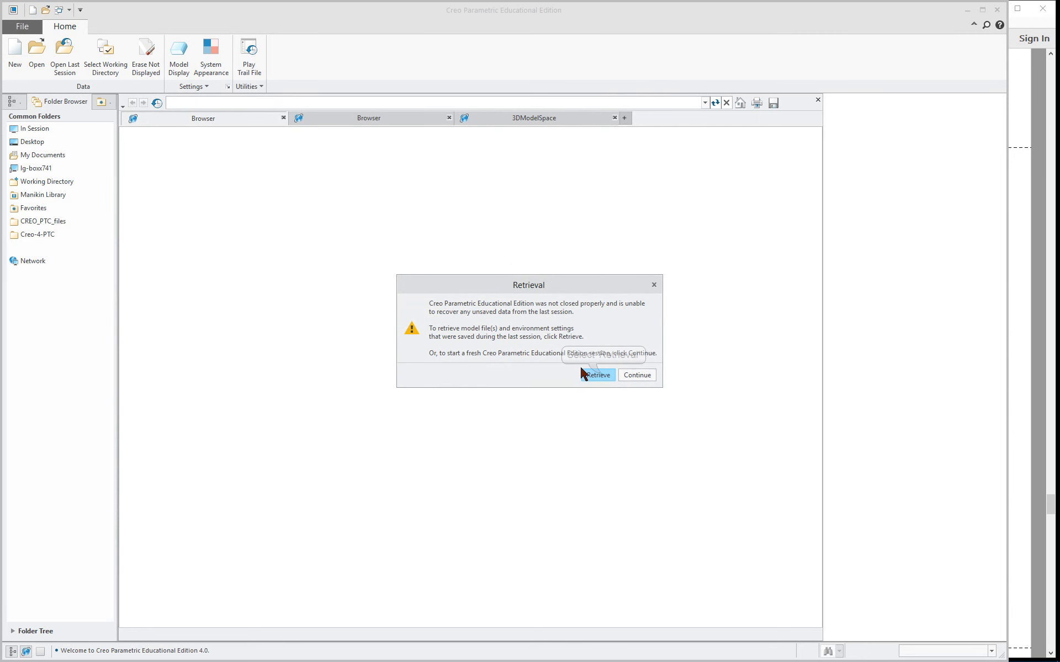
- Dismiss the Retrieval prompt and open mounting_bracket.asm from the Creo-4-PTC folder
left_click(597, 375)
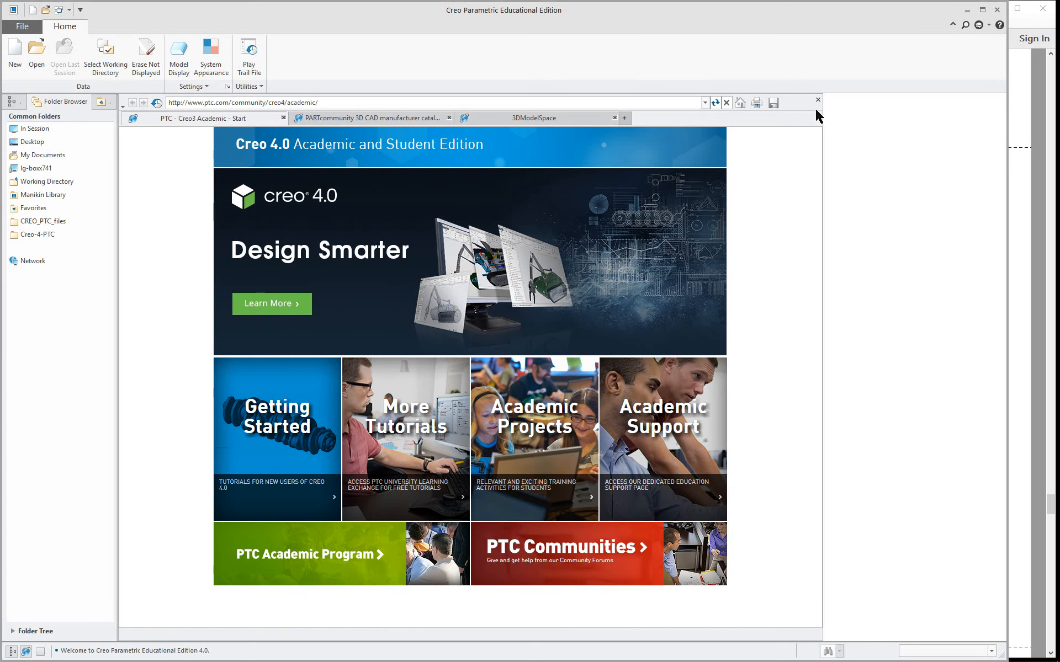
left_click(36, 55)
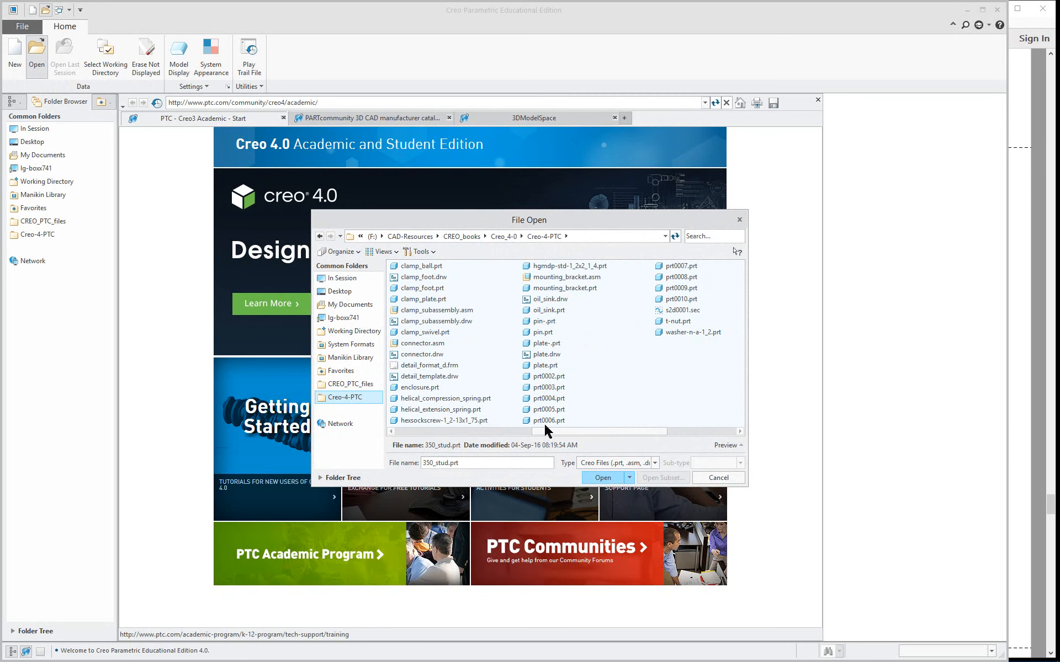
mouse_move(443, 440)
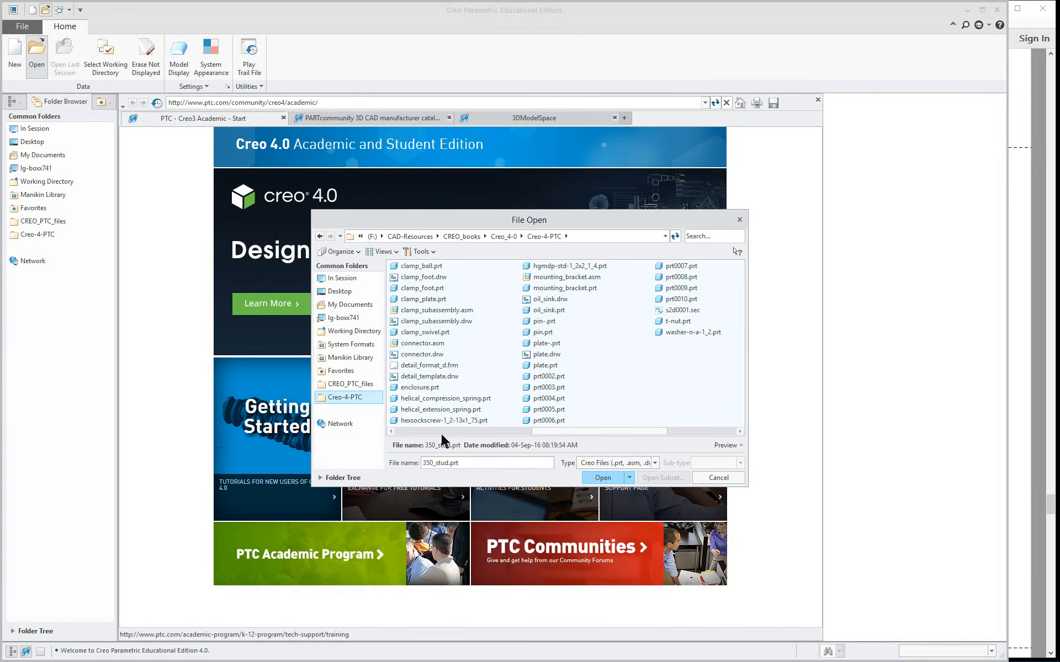
left_click(718, 478)
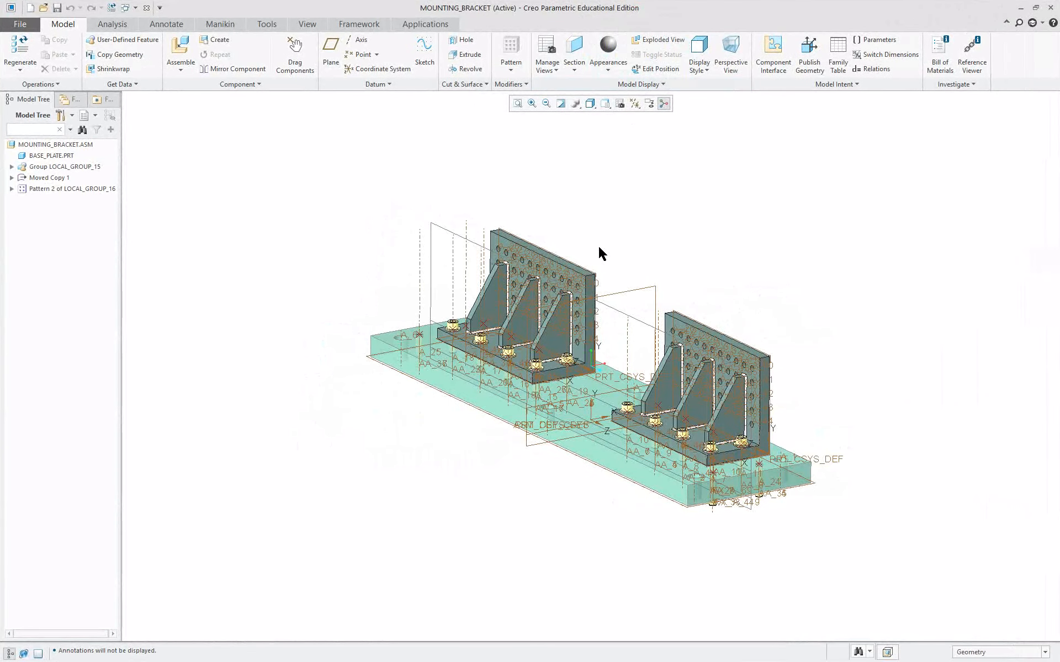
- Review MOUNTING_BRACKET.ASM parent and child dependencies in the Reference Viewer, expanding the base plate, then close it
left_click(972, 51)
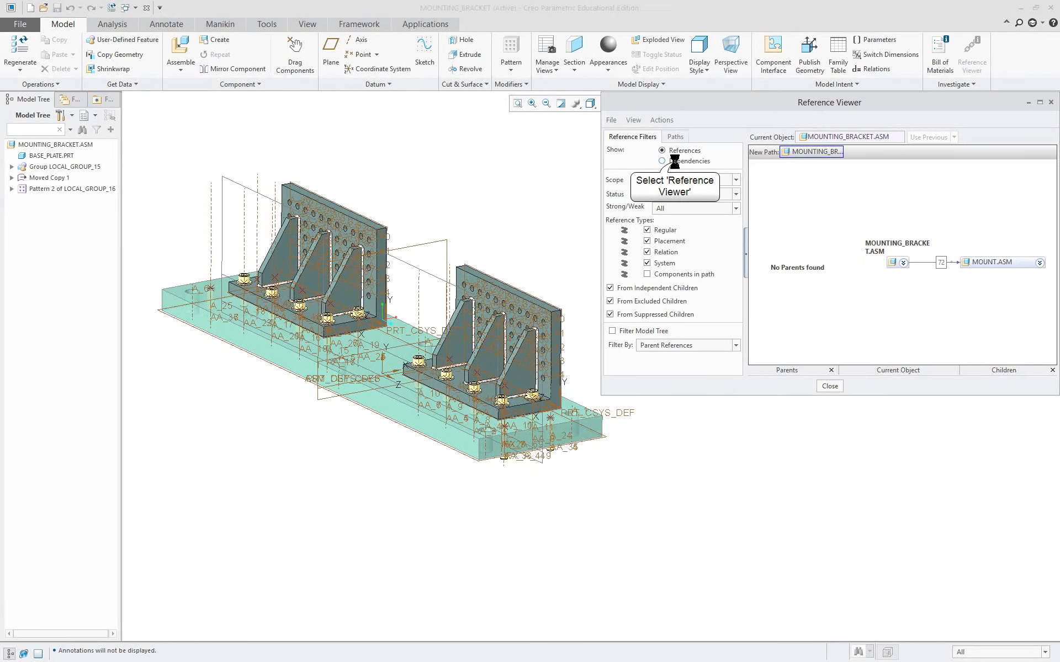
left_click(662, 161)
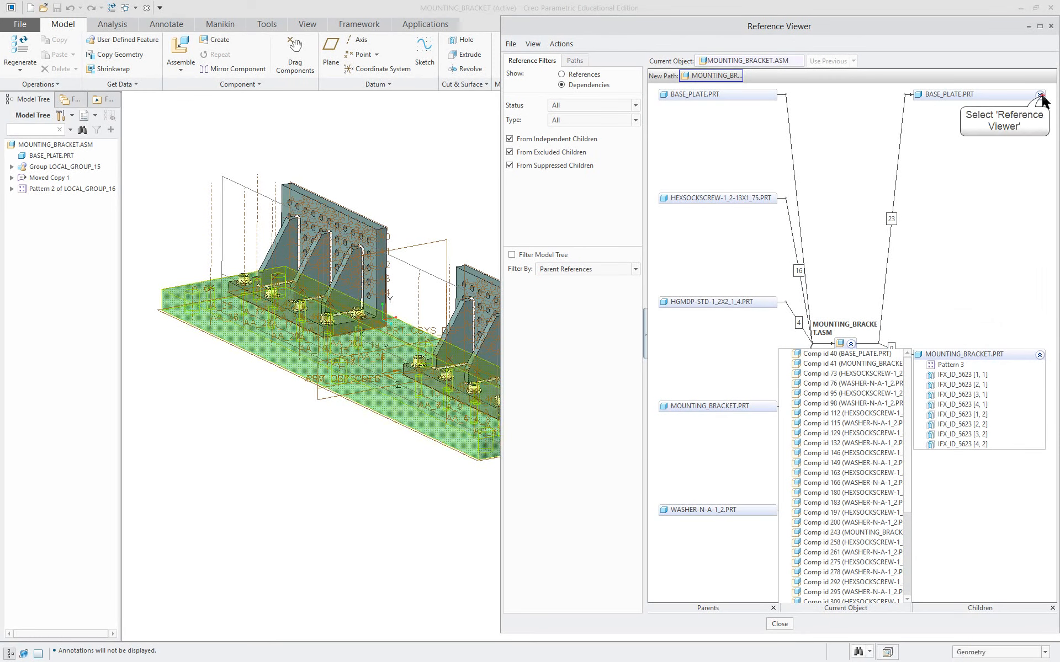
left_click(1039, 94)
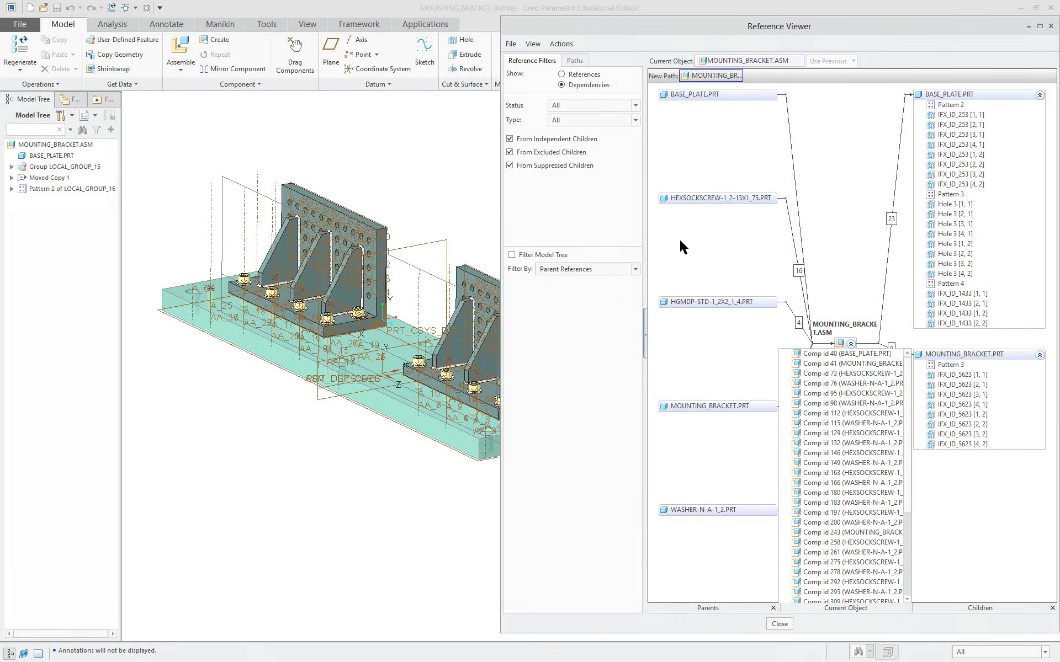
mouse_move(389, 135)
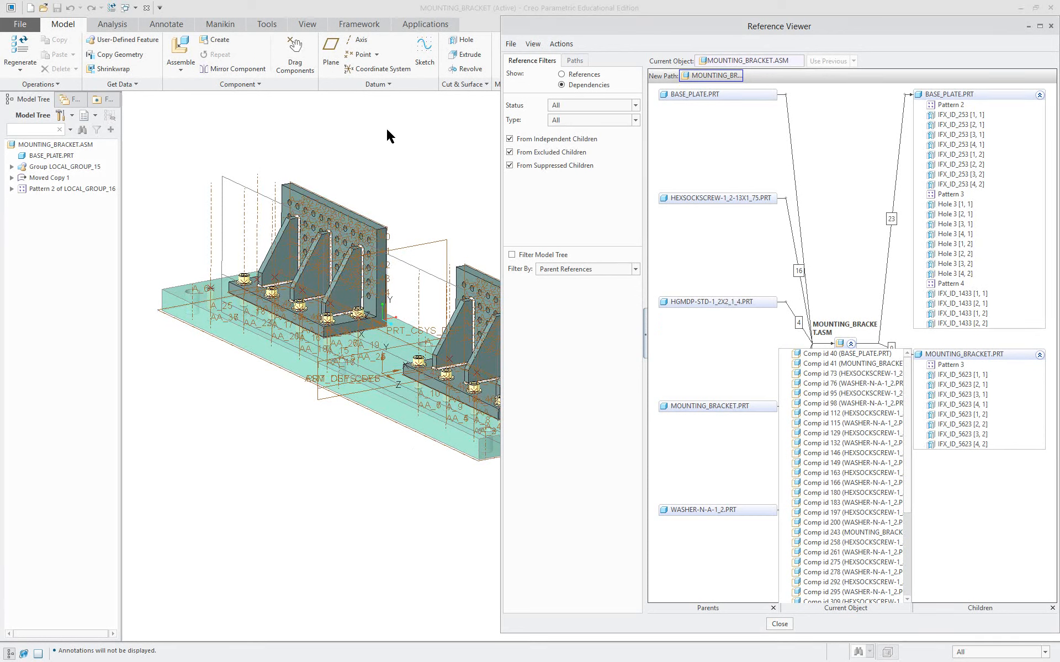
mouse_move(480, 10)
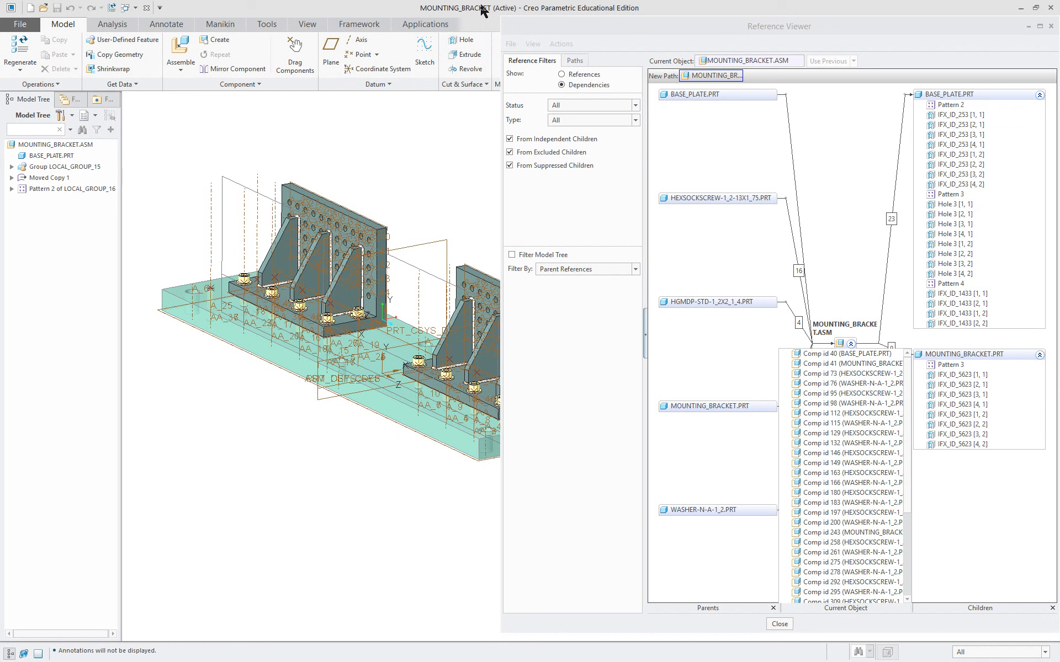
mouse_move(443, 176)
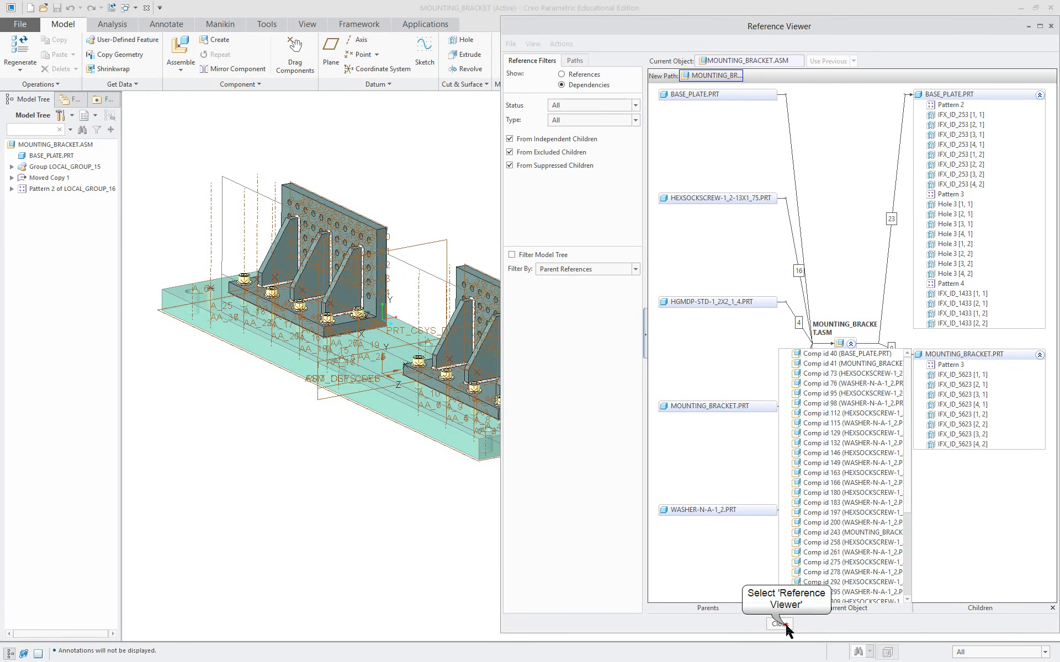
left_click(779, 624)
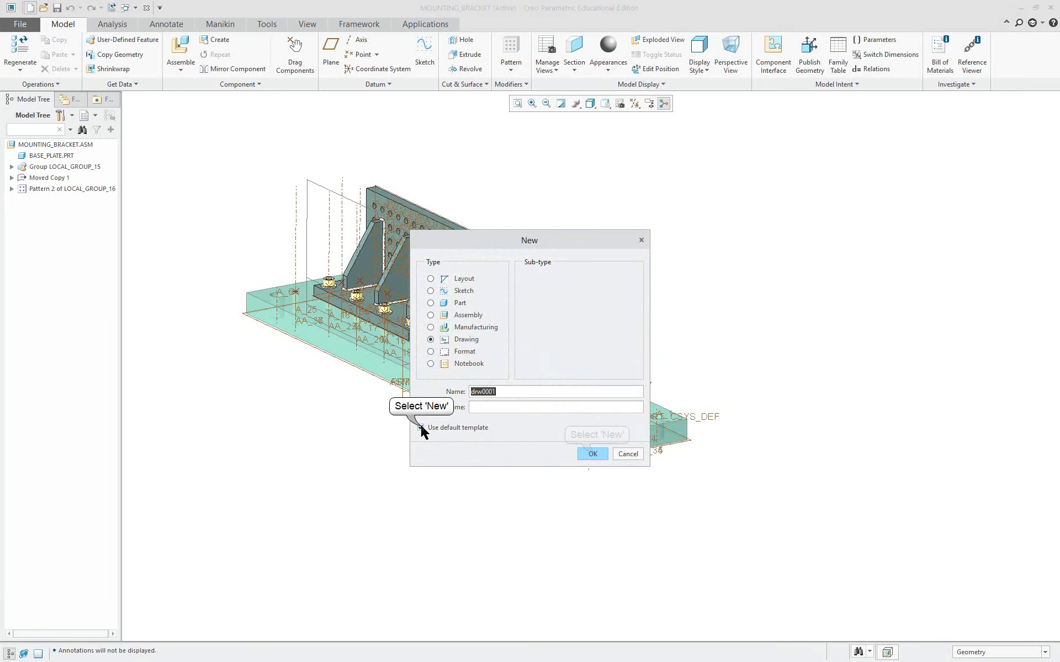
- Create an empty C-size landscape drawing without the default template and start a General View on the sheet
left_click(592, 454)
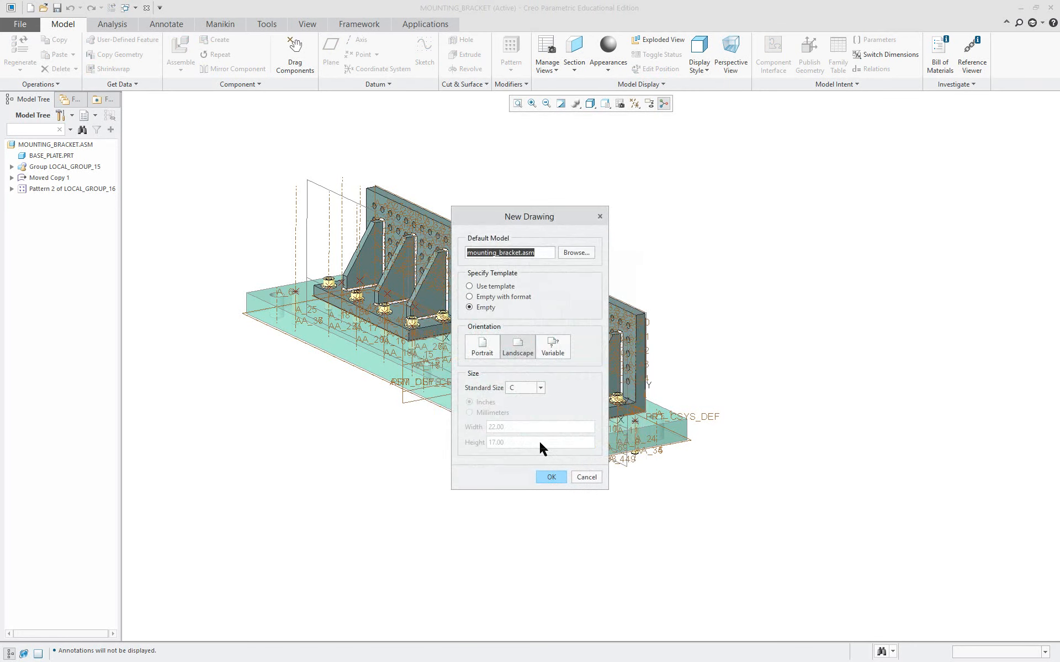
mouse_move(490, 352)
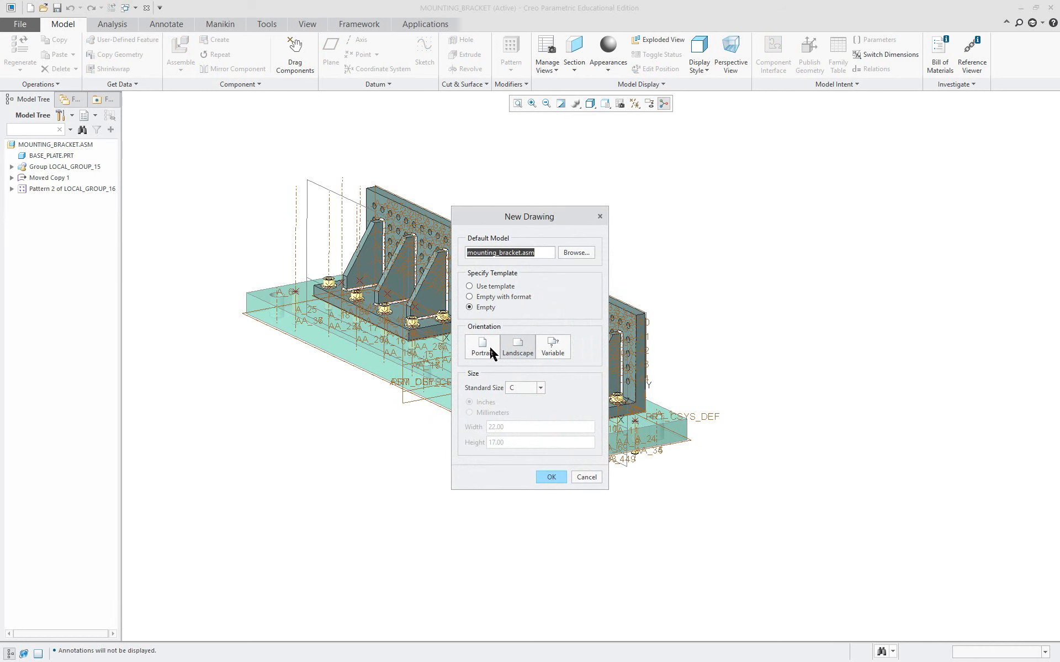
left_click(550, 477)
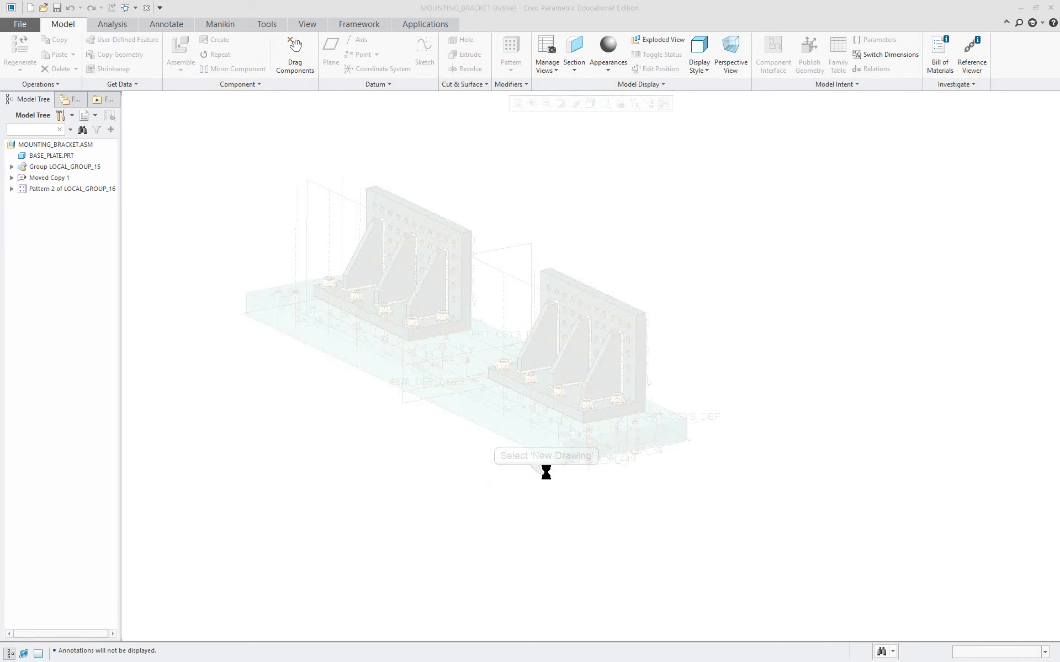
right_click(545, 347)
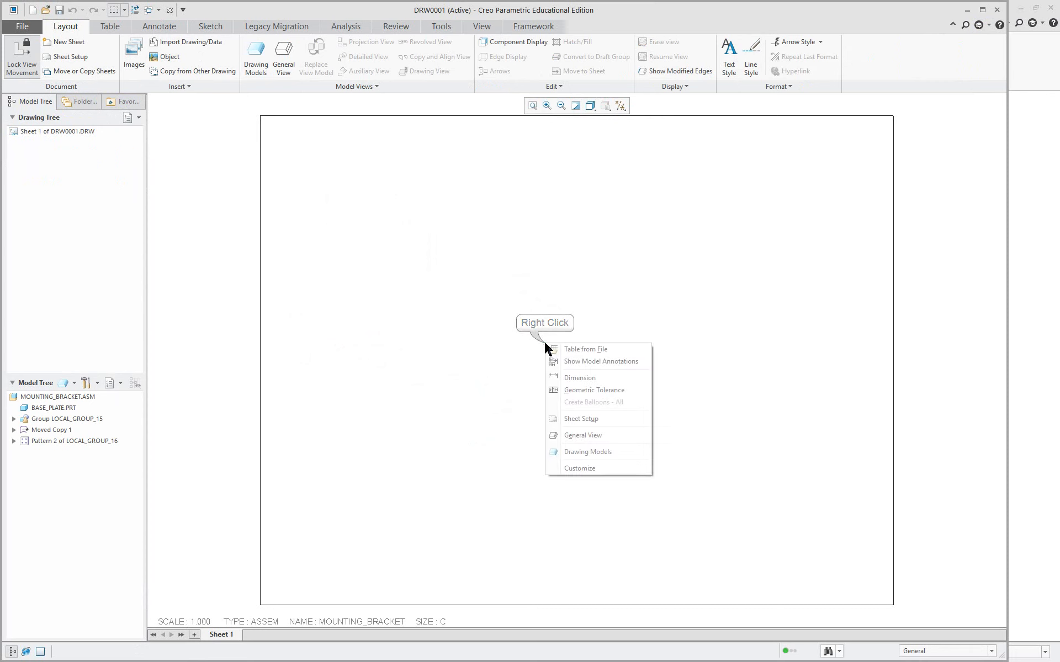
left_click(582, 435)
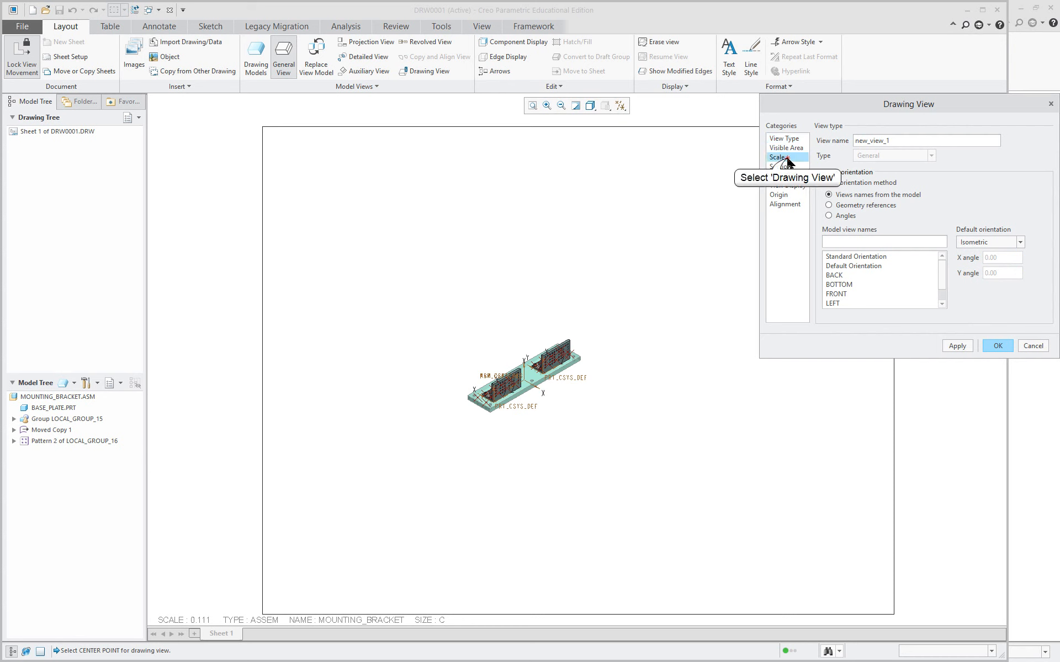
- Set a custom view scale, first 0.510 then revised to 0.375, and apply it
left_click(776, 156)
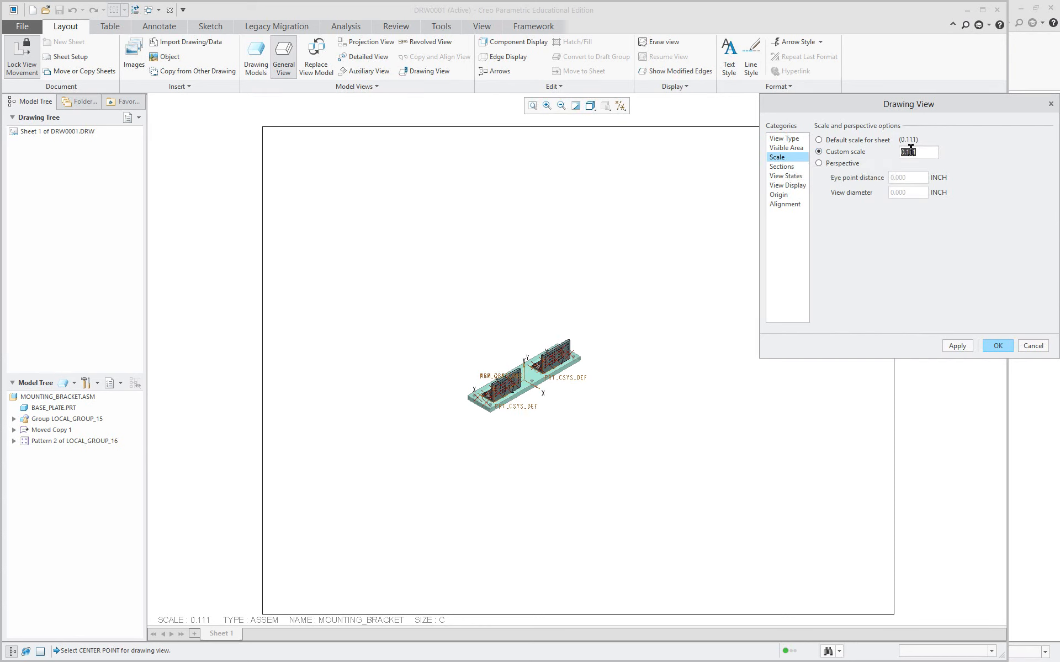
type("0.510")
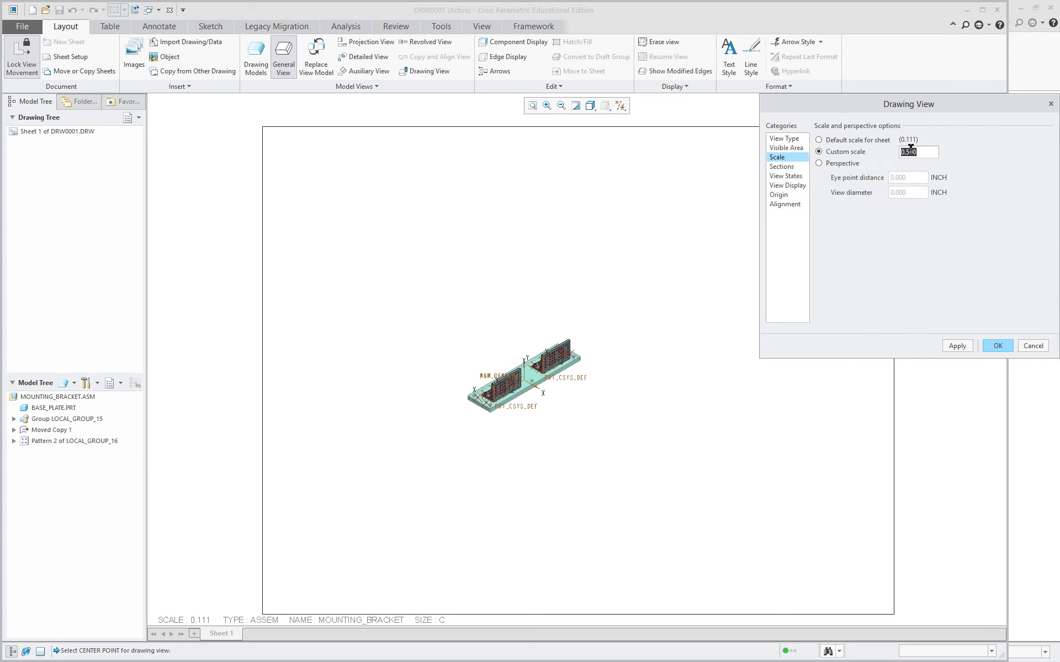
left_click(957, 345)
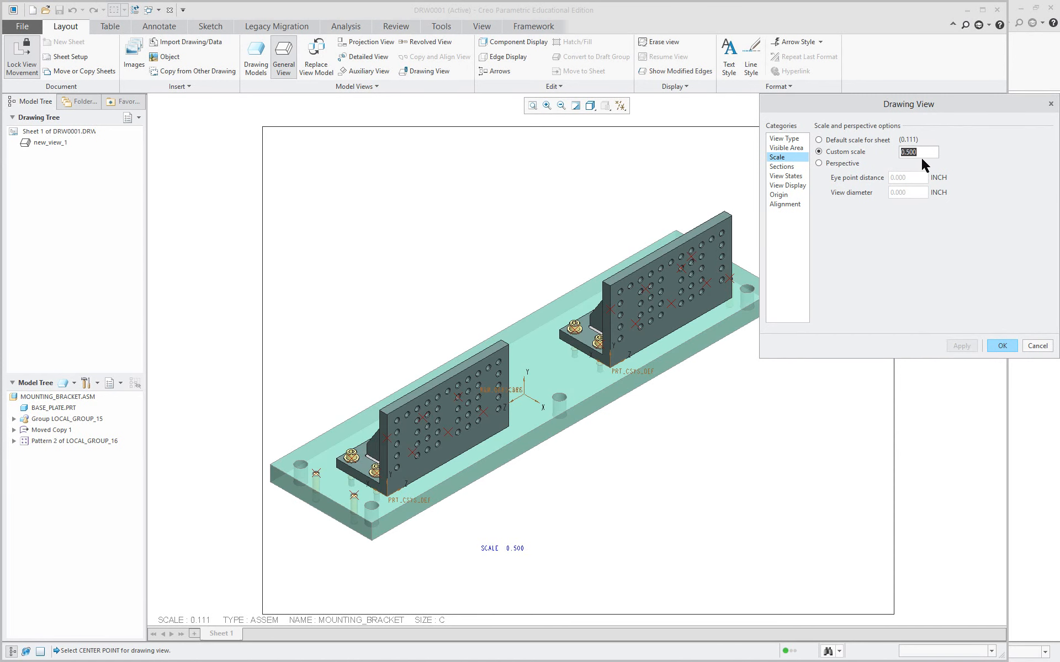
type(".37")
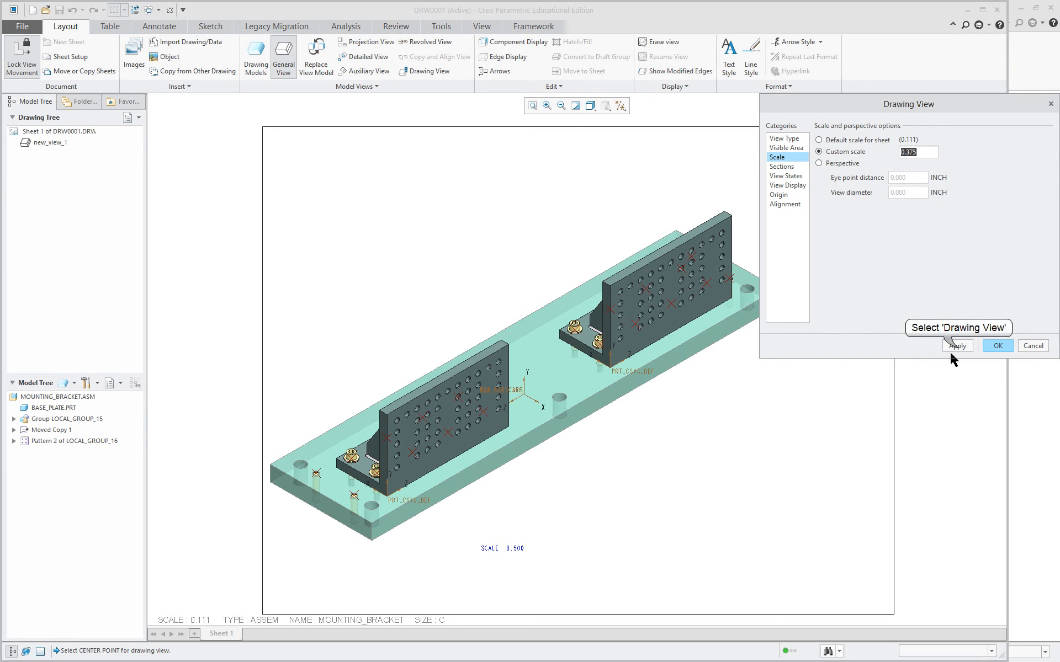
left_click(957, 345)
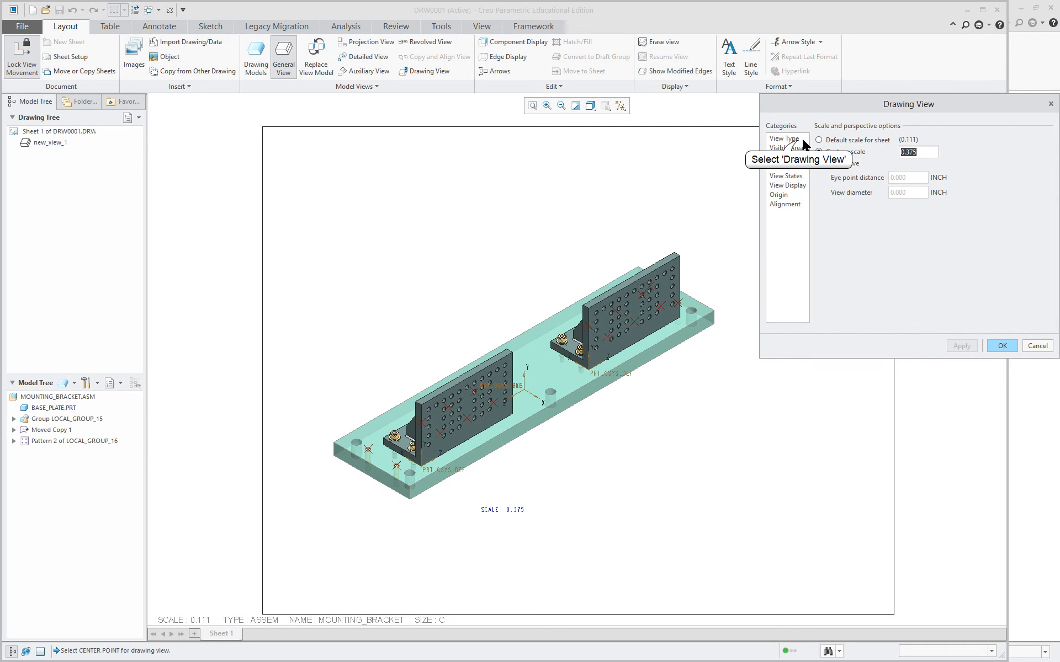
left_click(784, 138)
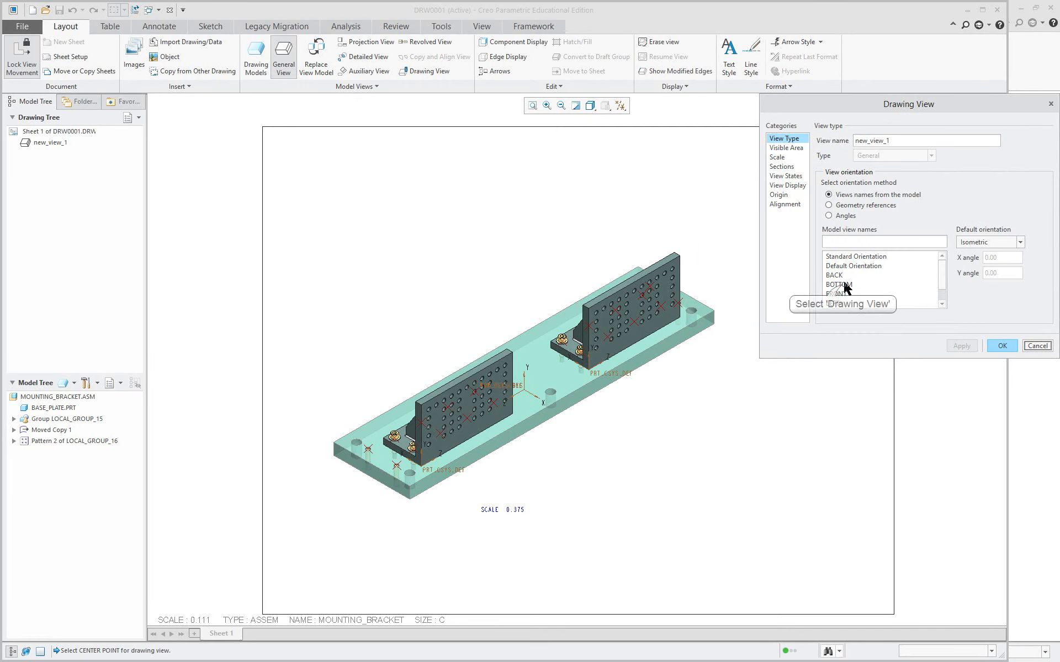
- Try the BOTTOM, Default Orientation and Standard Orientation view names for the bracket view
left_click(839, 266)
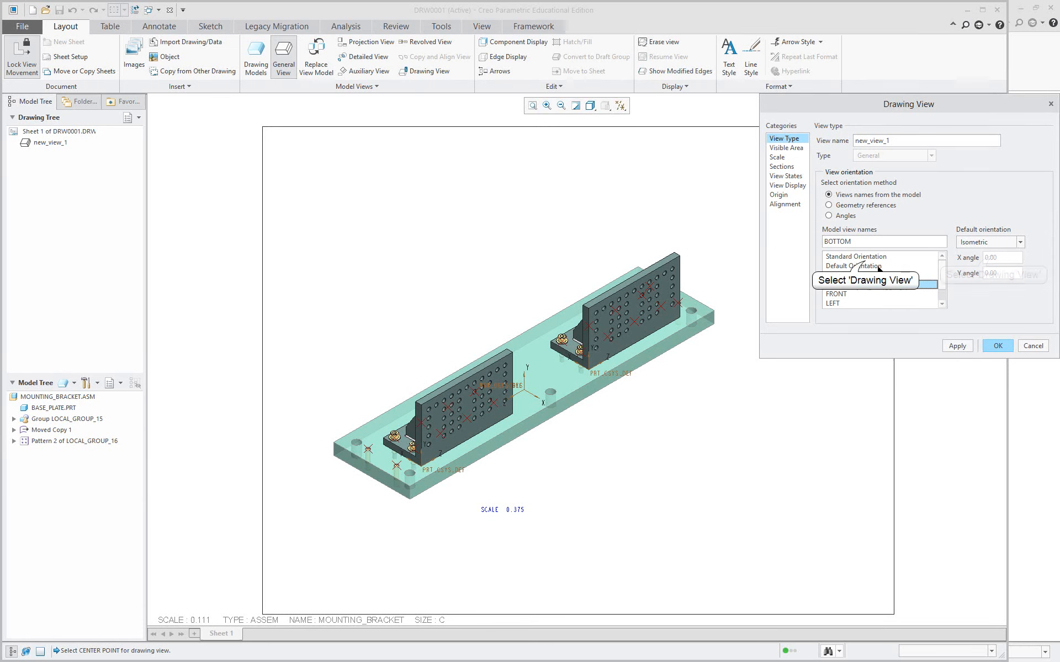
left_click(853, 264)
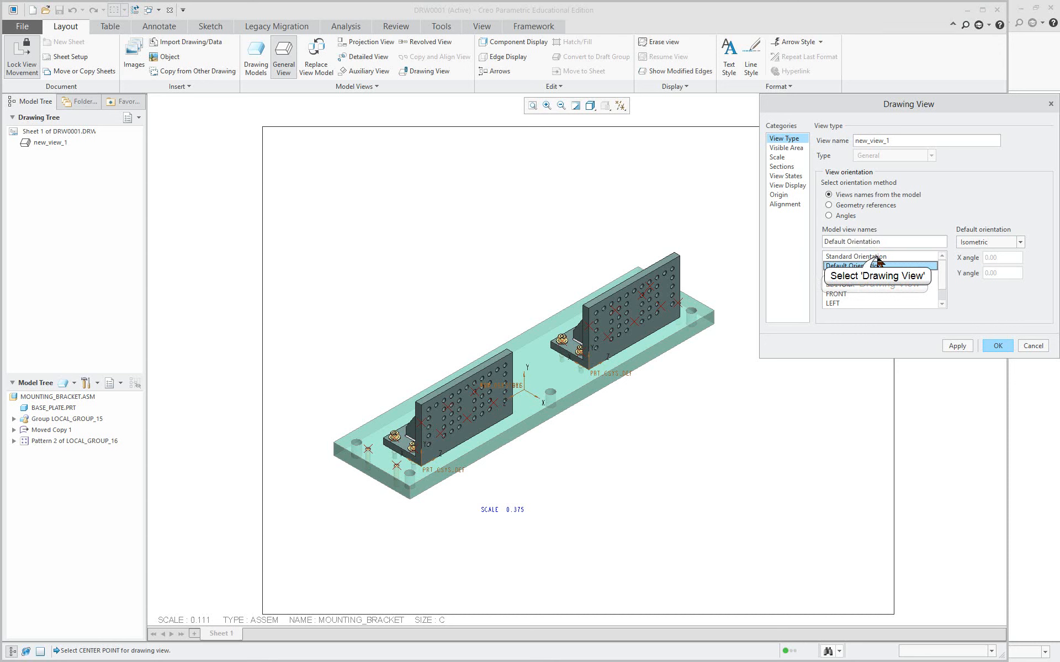
left_click(858, 256)
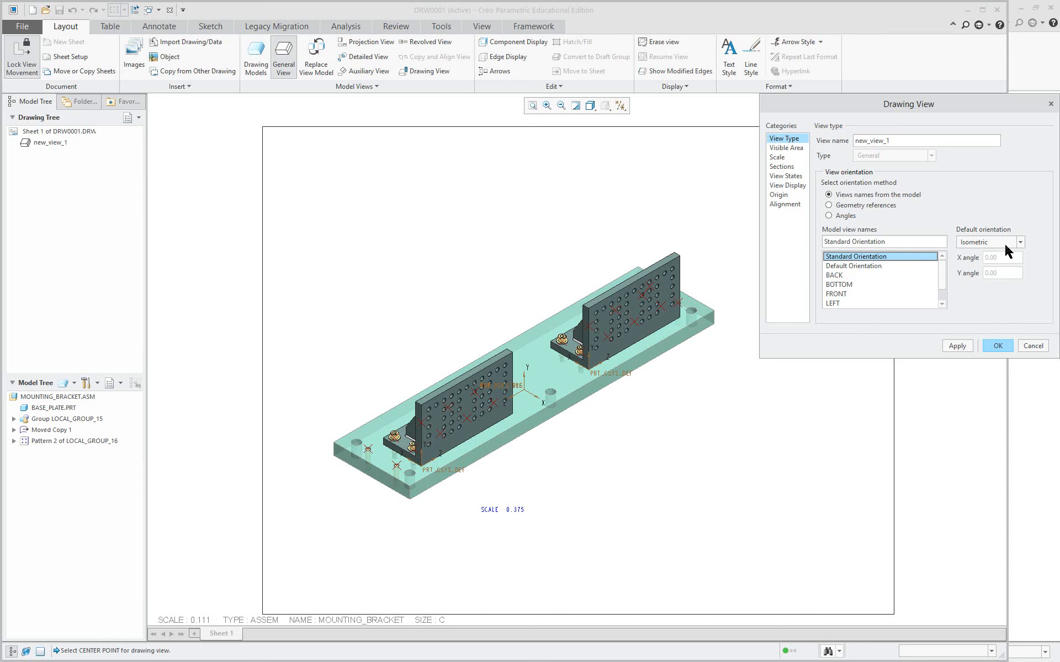
mouse_move(829, 216)
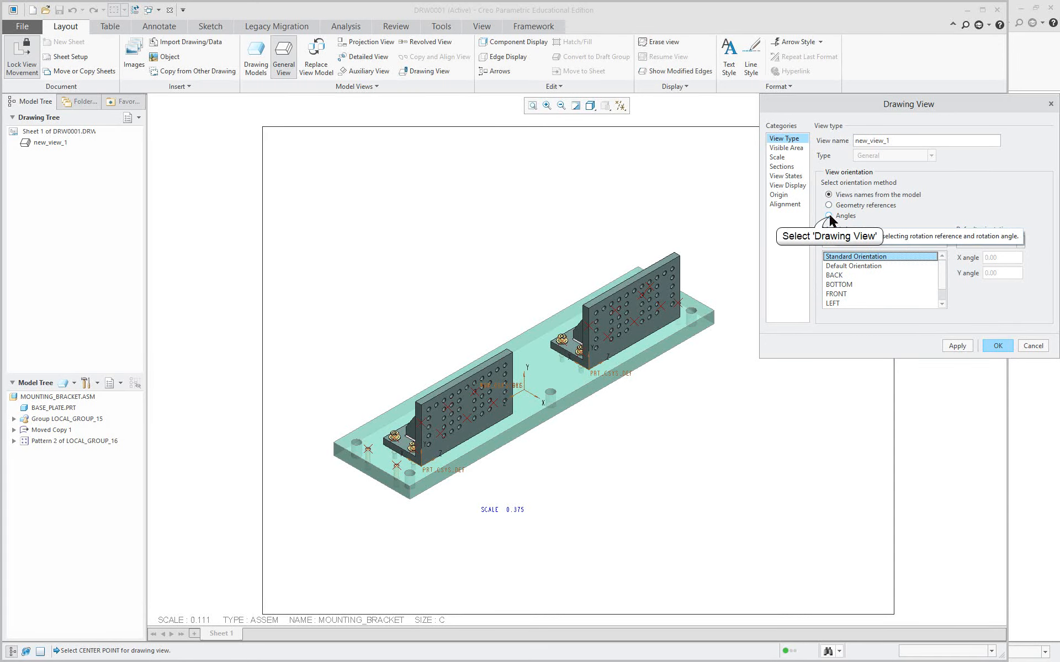
- Orient the view by a Normal rotation angle of 60, then switch to geometry references
left_click(829, 215)
type("45")
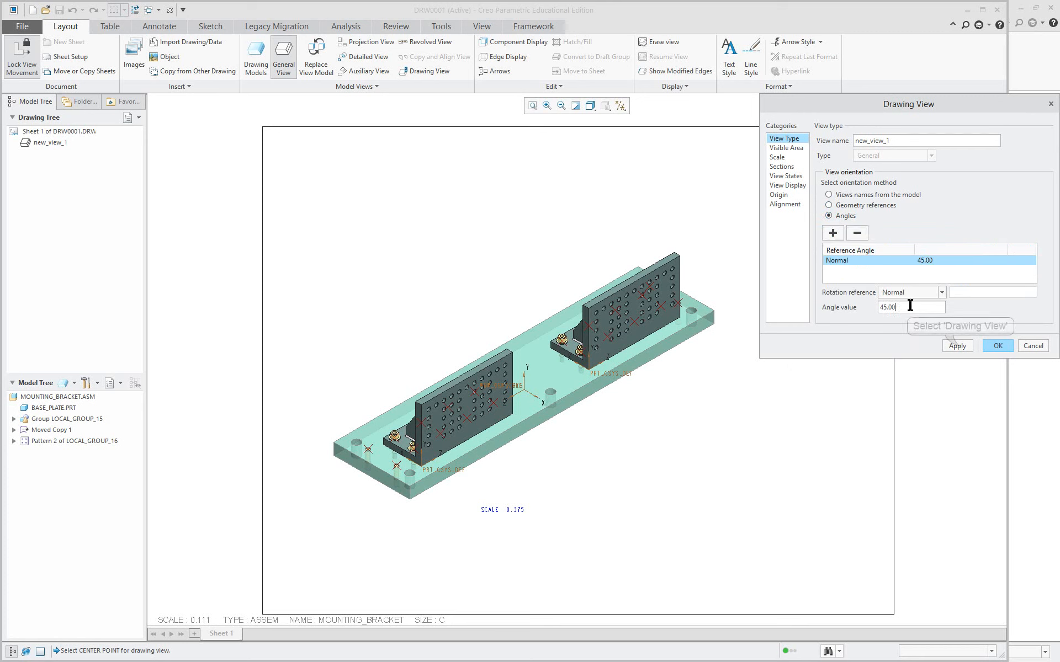
left_click(956, 346)
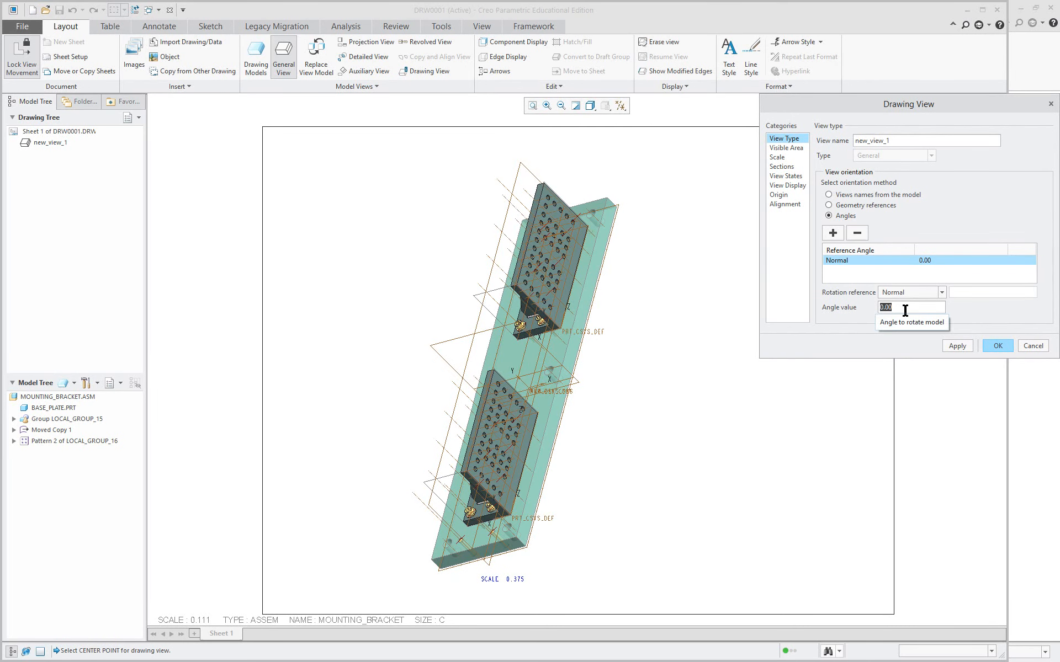
type("60")
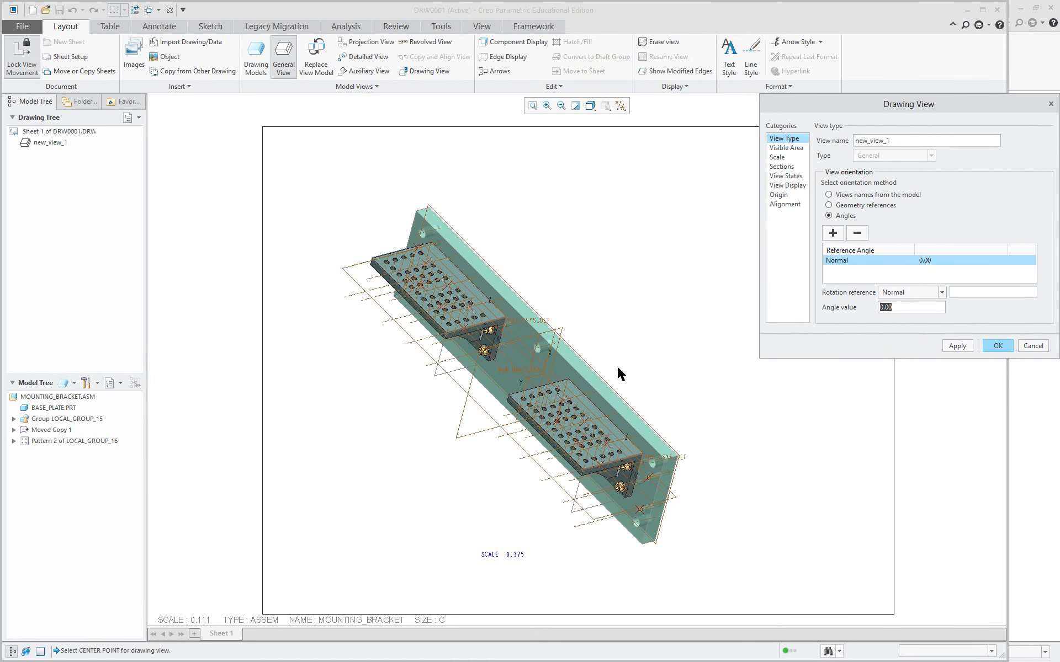
mouse_move(751, 411)
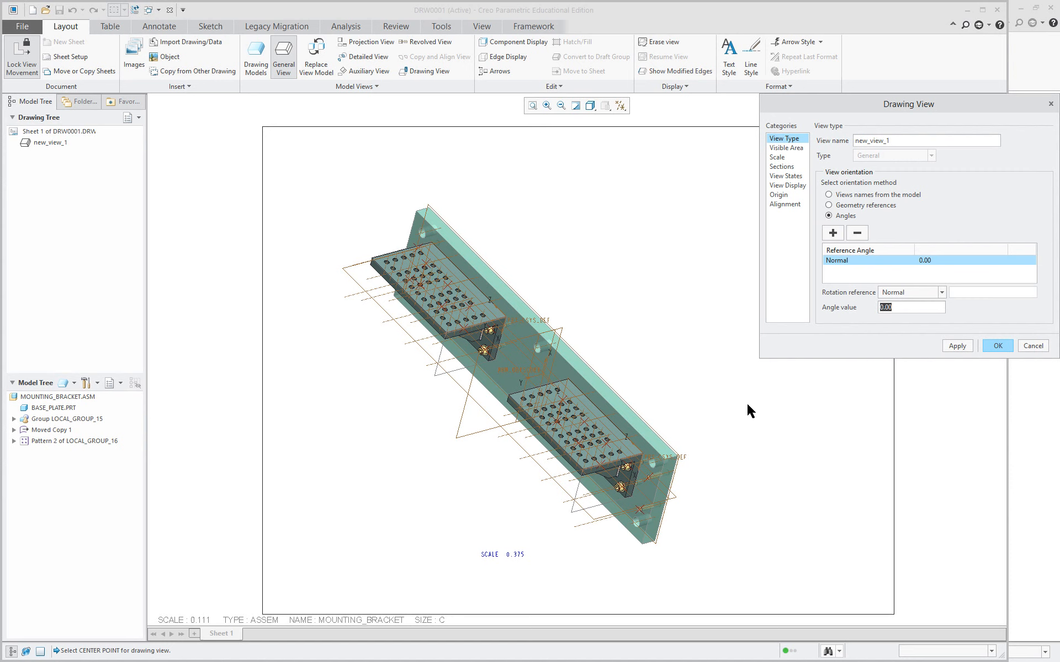
mouse_move(660, 410)
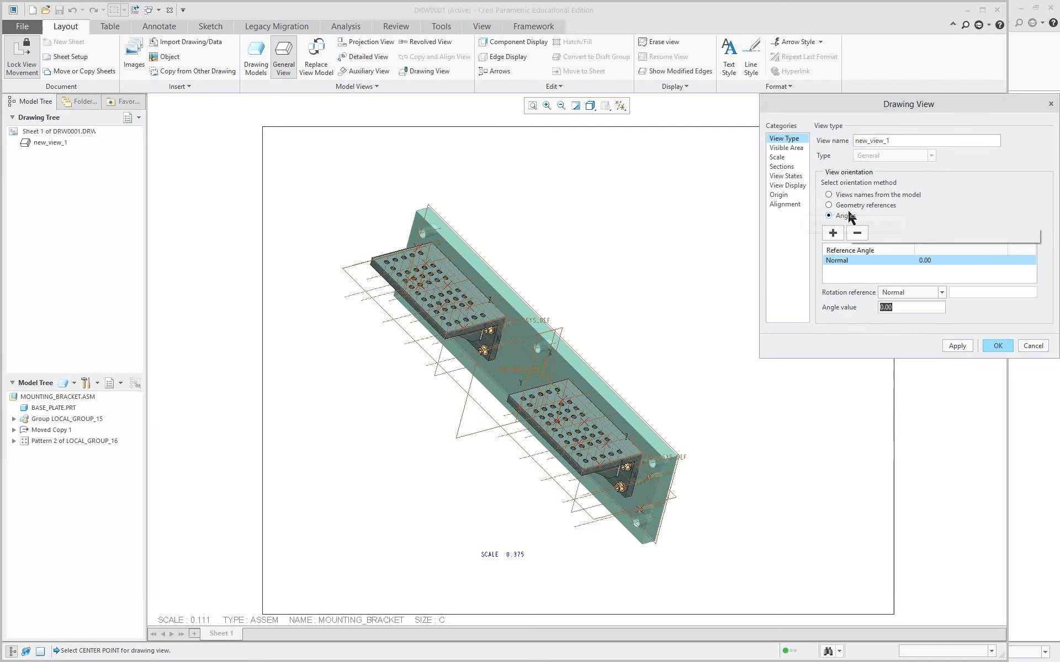
left_click(829, 206)
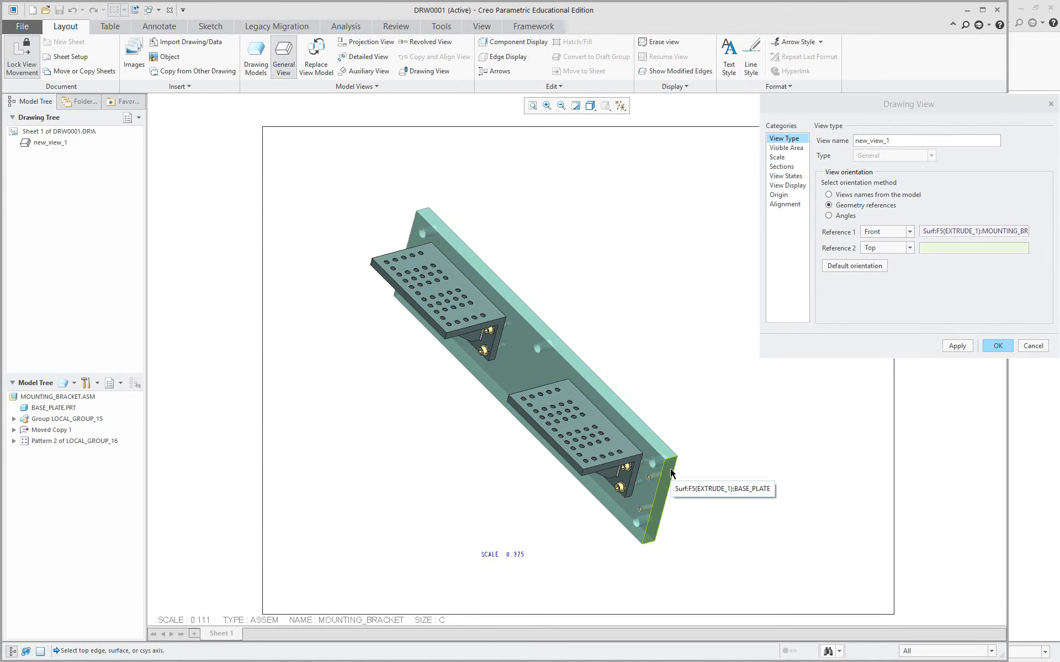
- Pick the base plate surface as reference, reset to default isometric orientation and confirm the view
left_click(651, 466)
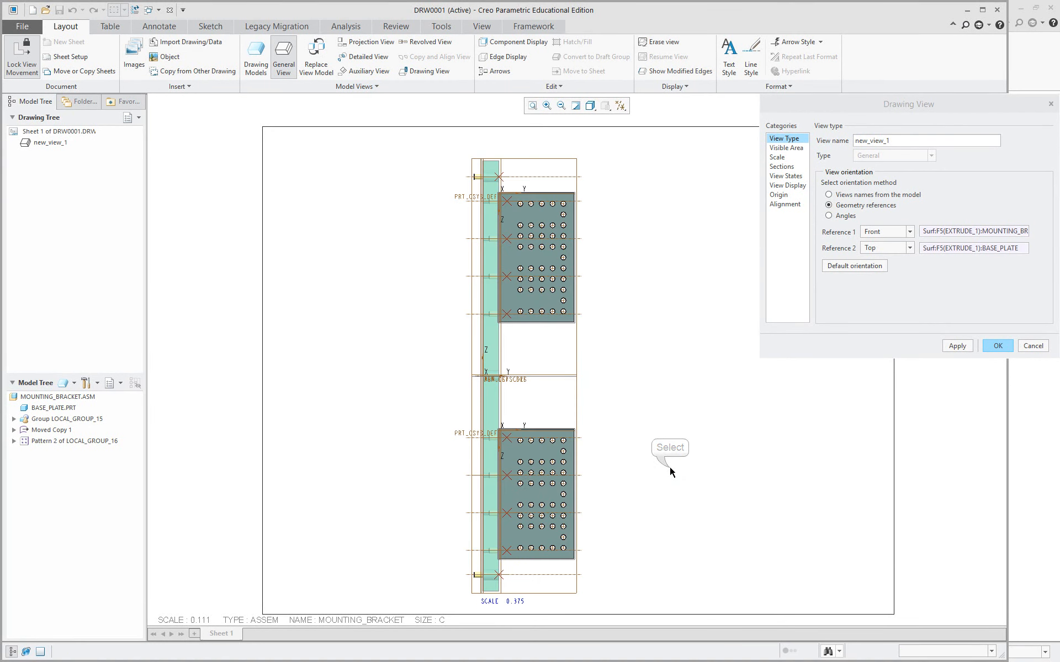
mouse_move(689, 399)
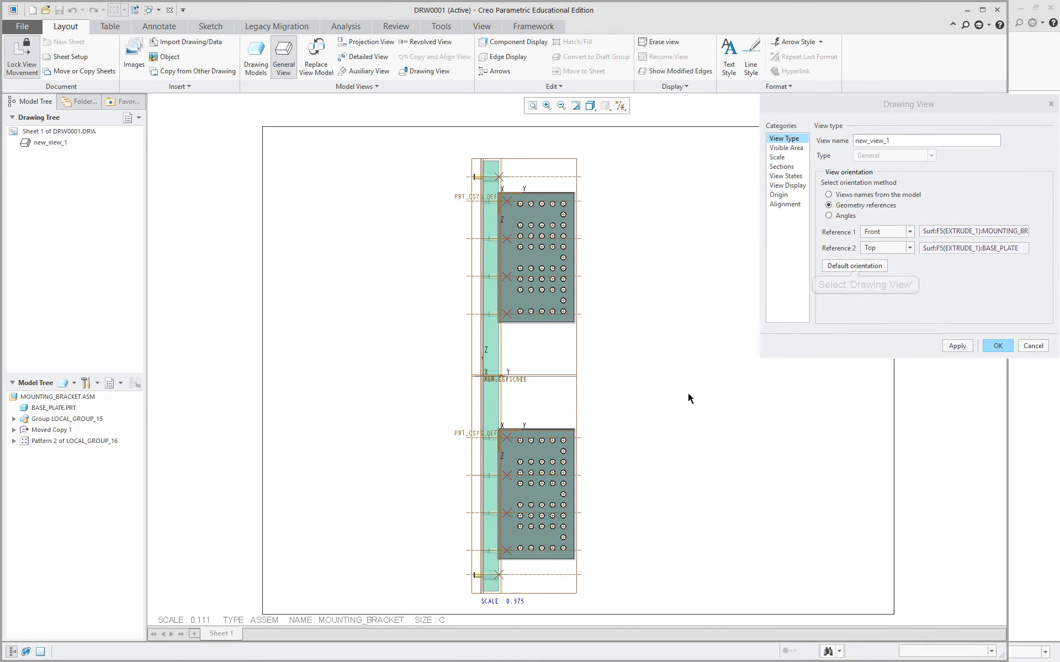
left_click(854, 266)
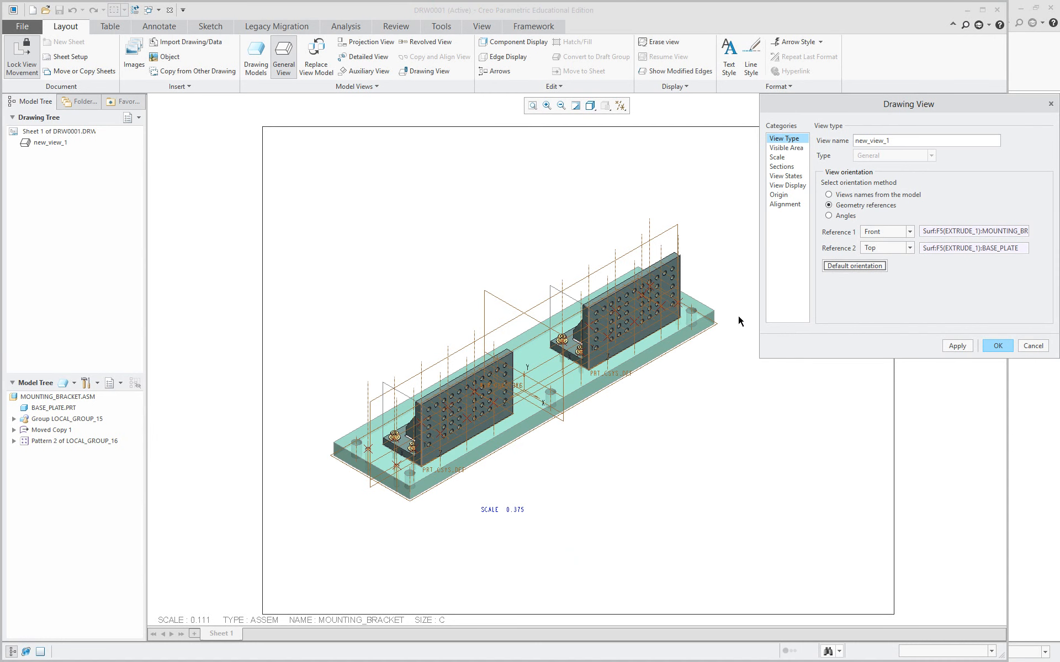
mouse_move(506, 348)
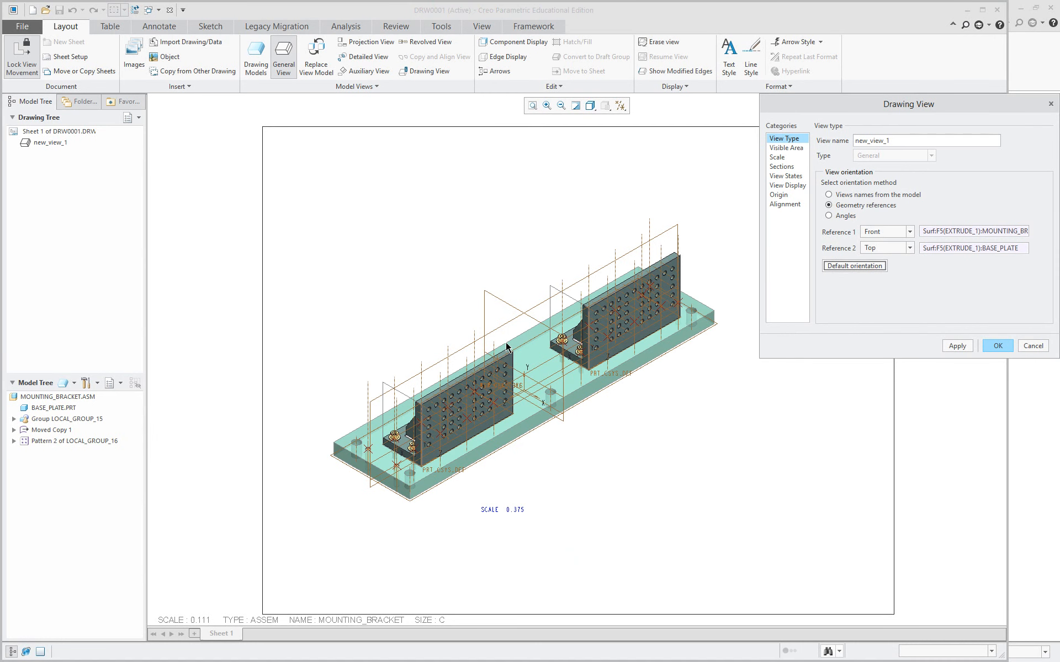
mouse_move(576, 424)
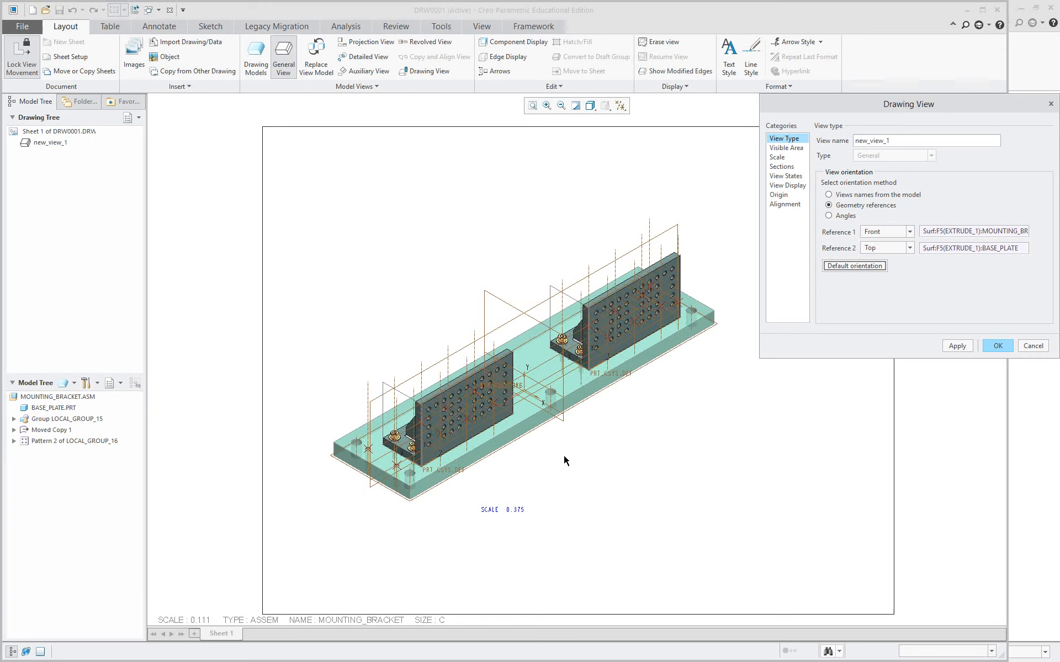
mouse_move(924, 442)
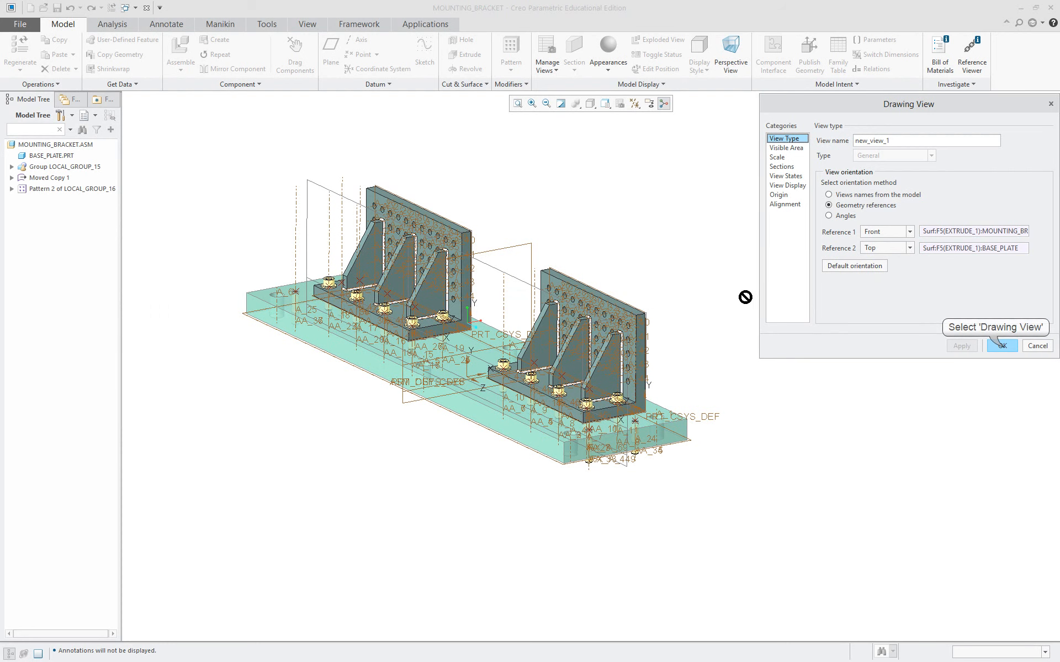
left_click(1001, 345)
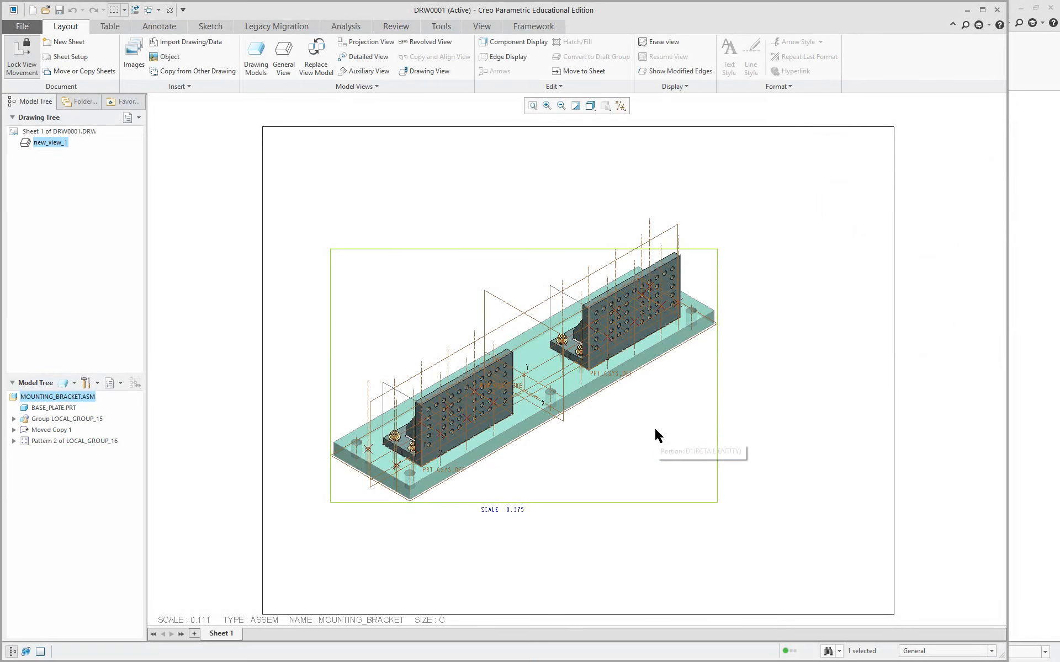